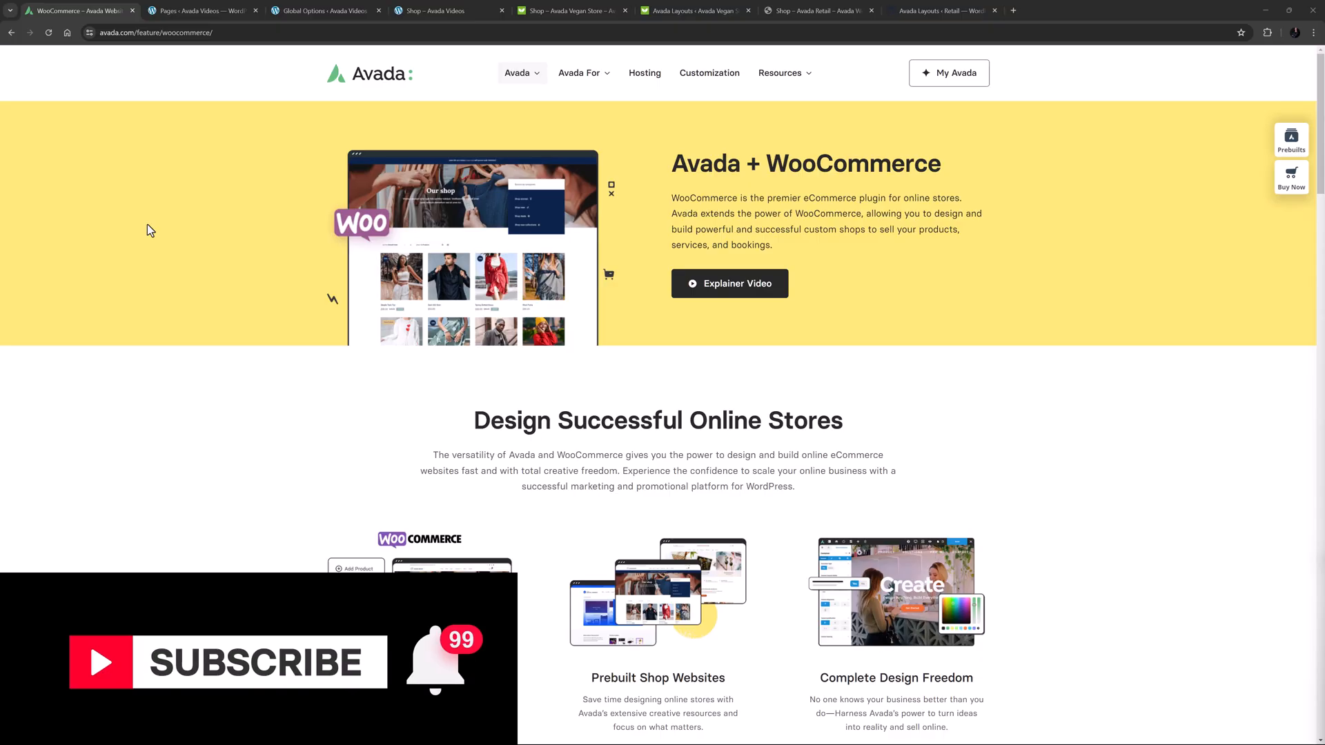
# Step: Switch from the Avada WooCommerce feature page to the WordPress All Pages list
pyautogui.click(203, 10)
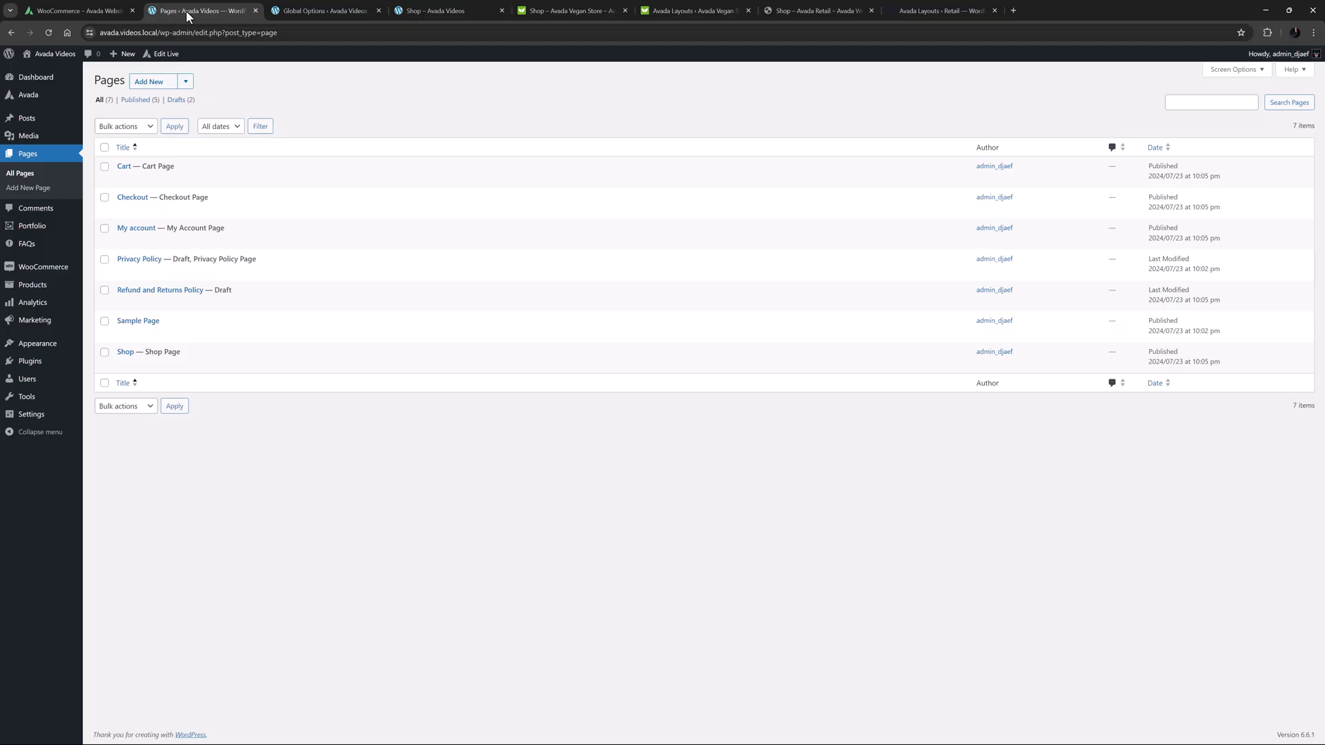
# Step: Show Avada Global Options and scroll through General WooCommerce to the WooCommerce Styling section
pyautogui.click(326, 10)
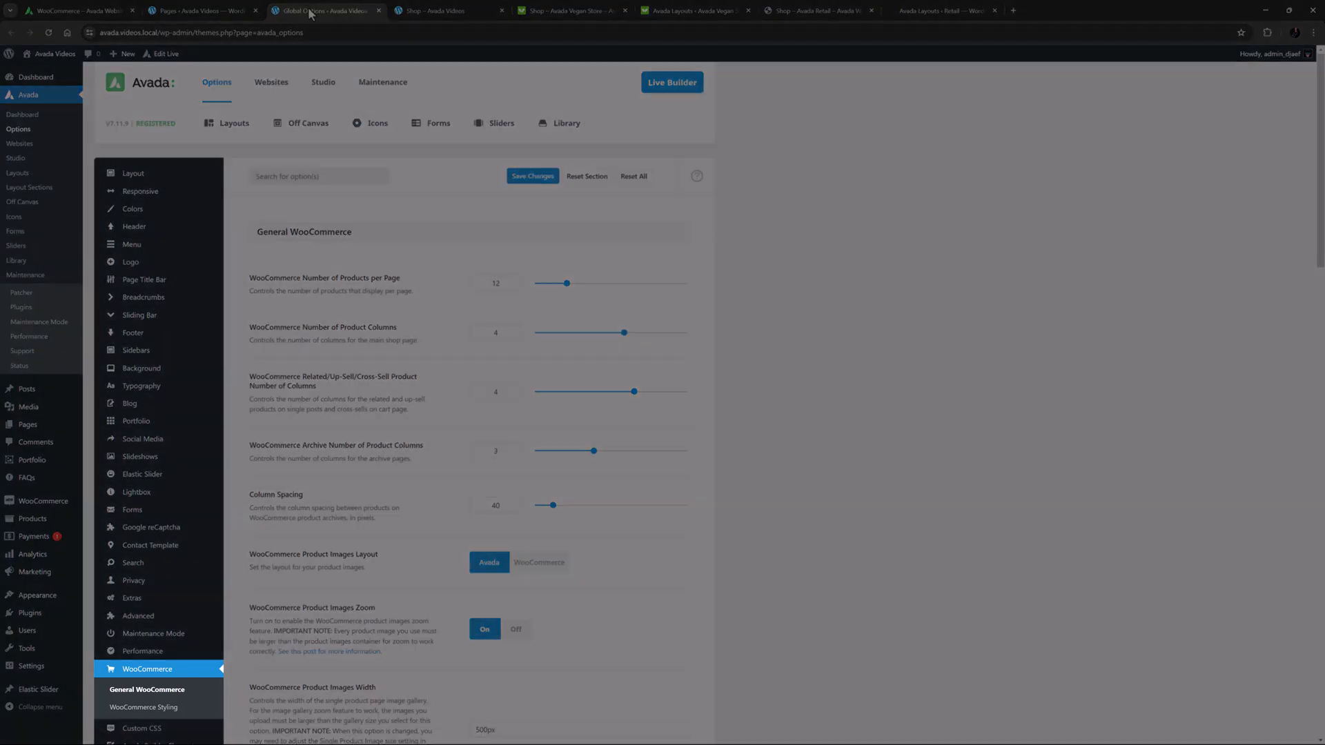
pyautogui.moveTo(428, 460)
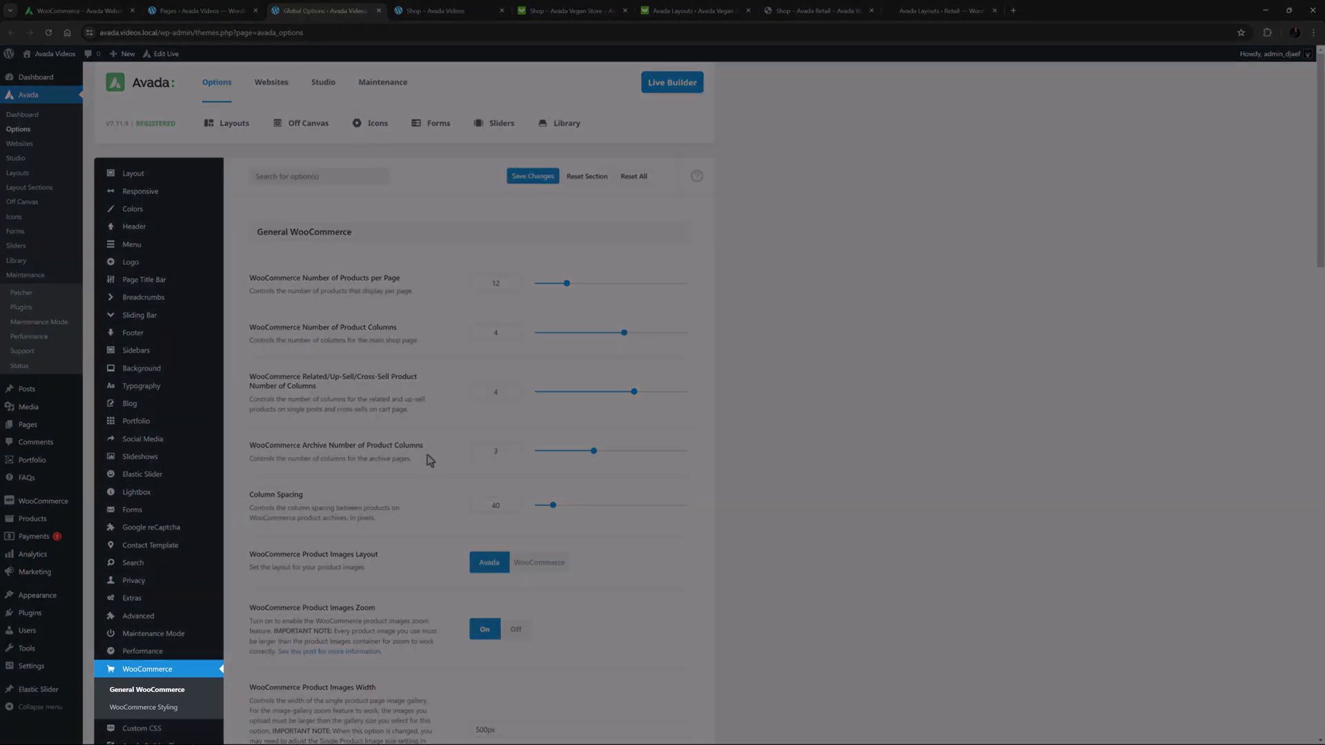
pyautogui.scroll(-3)
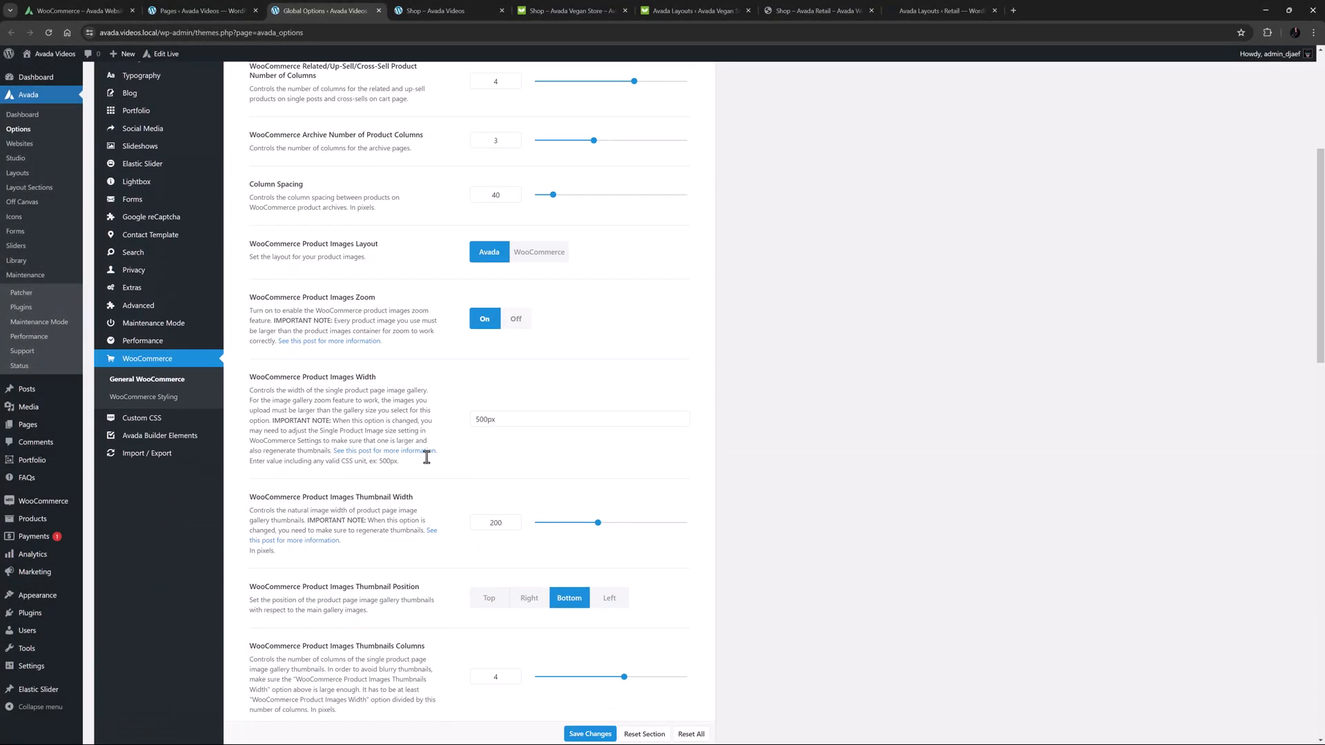
pyautogui.scroll(-3)
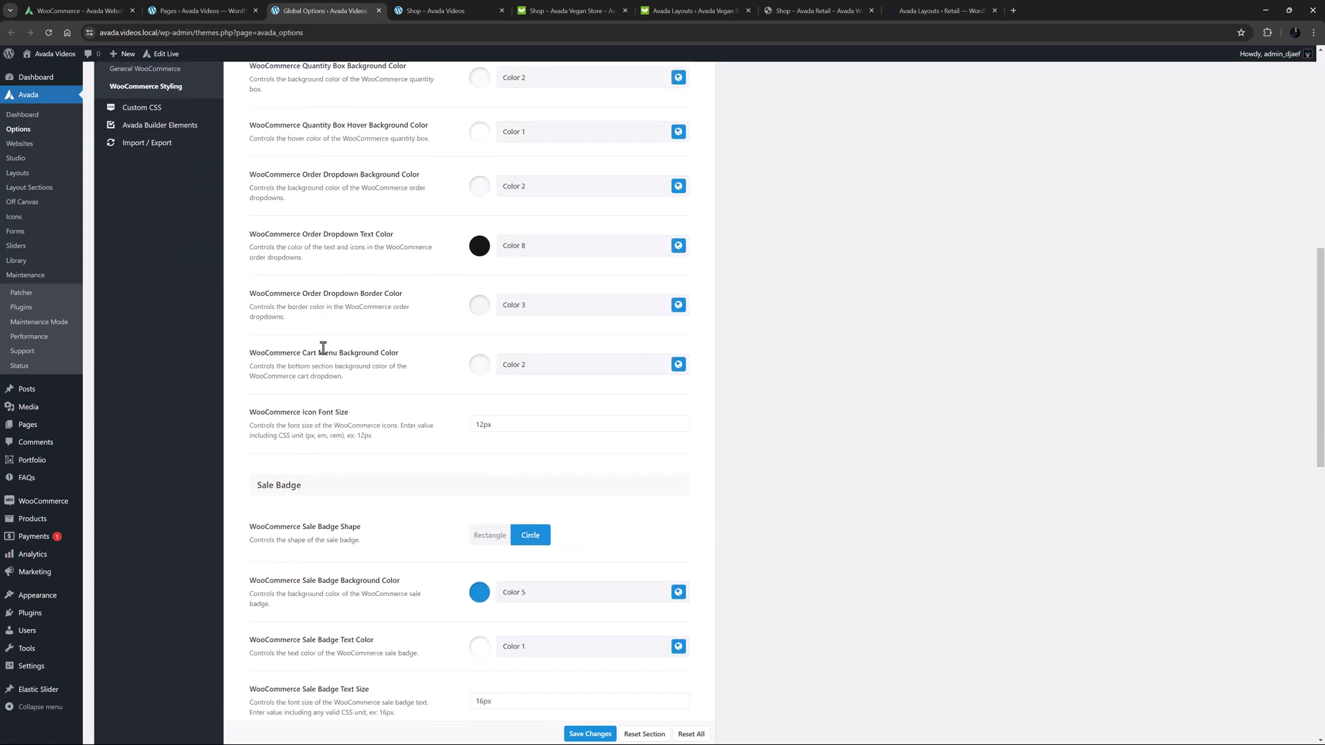
pyautogui.scroll(-3)
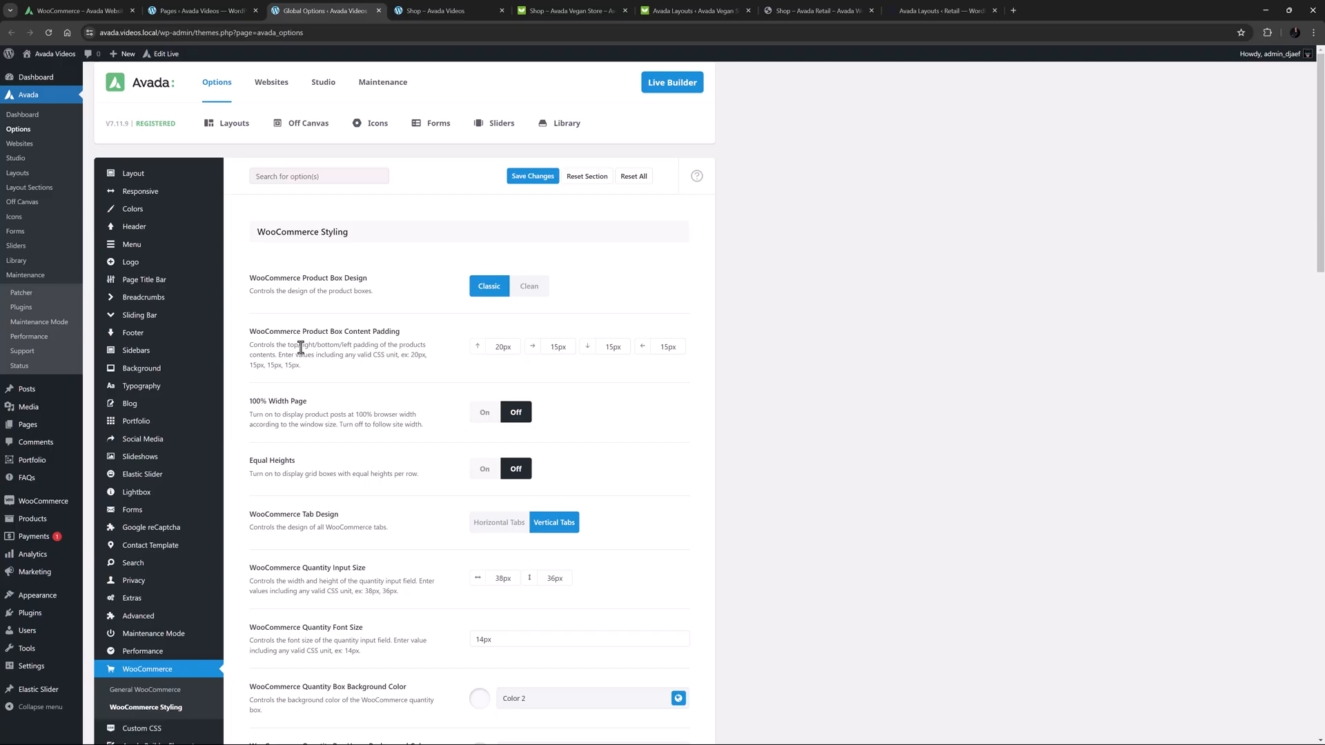
# Step: Review the Shop page in Avada Live Builder, scrolling through its Post Cards sections
pyautogui.click(439, 9)
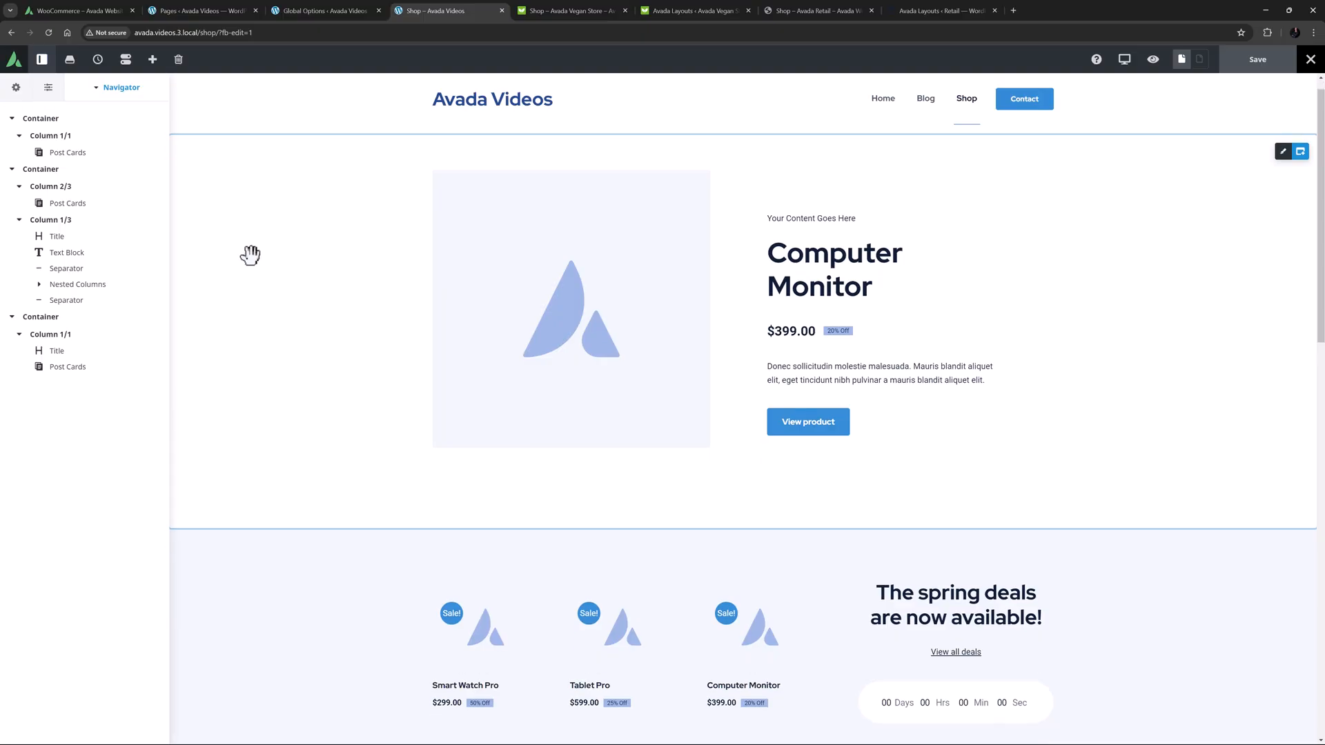
pyautogui.scroll(-3)
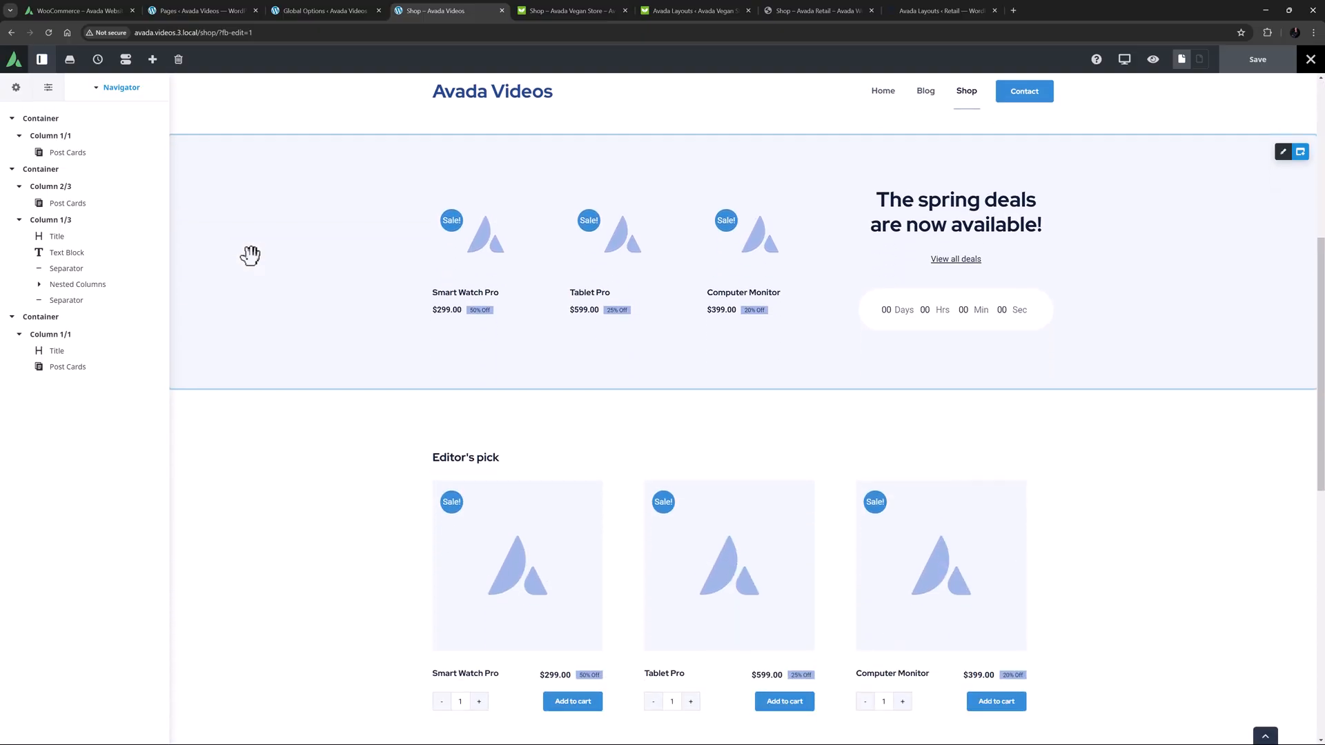
pyautogui.scroll(-3)
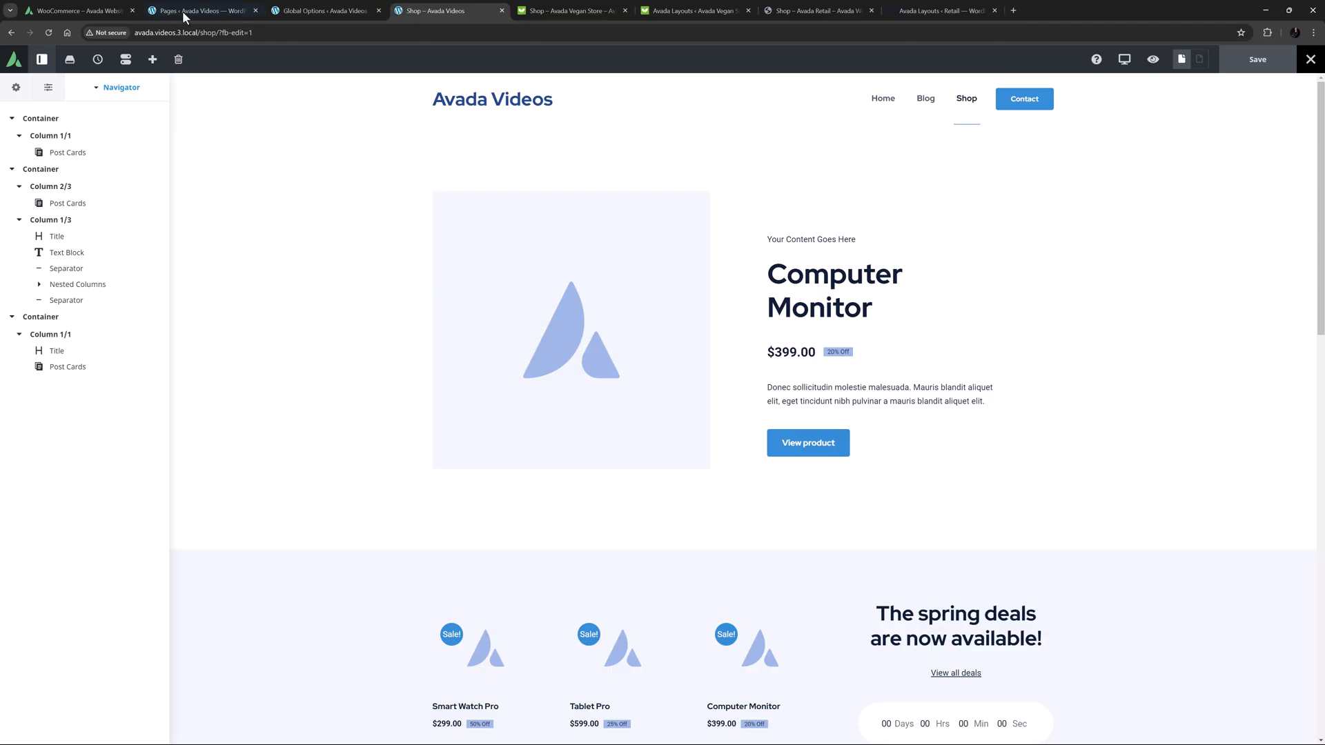
# Step: Edit the Shop page and set Show WooCommerce Shop Loop to No in Avada Page Options > Content
pyautogui.click(203, 10)
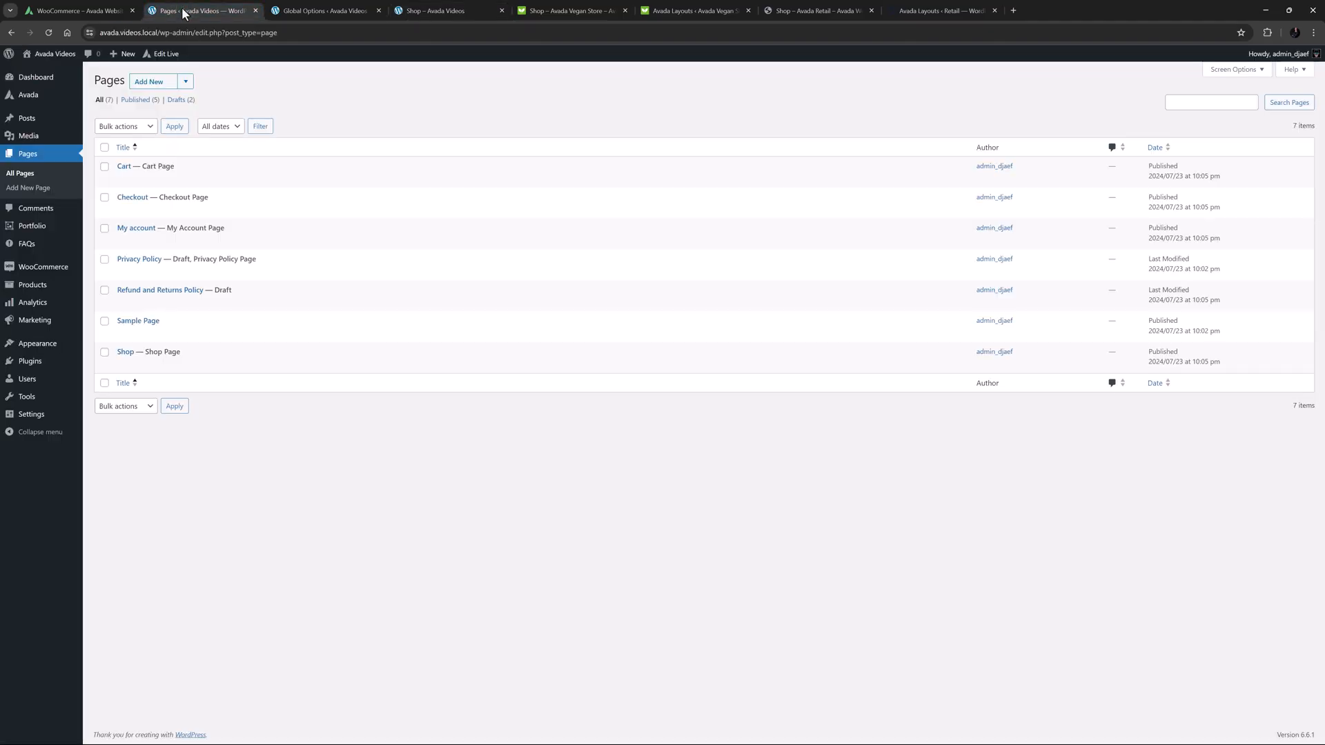
pyautogui.moveTo(137, 228)
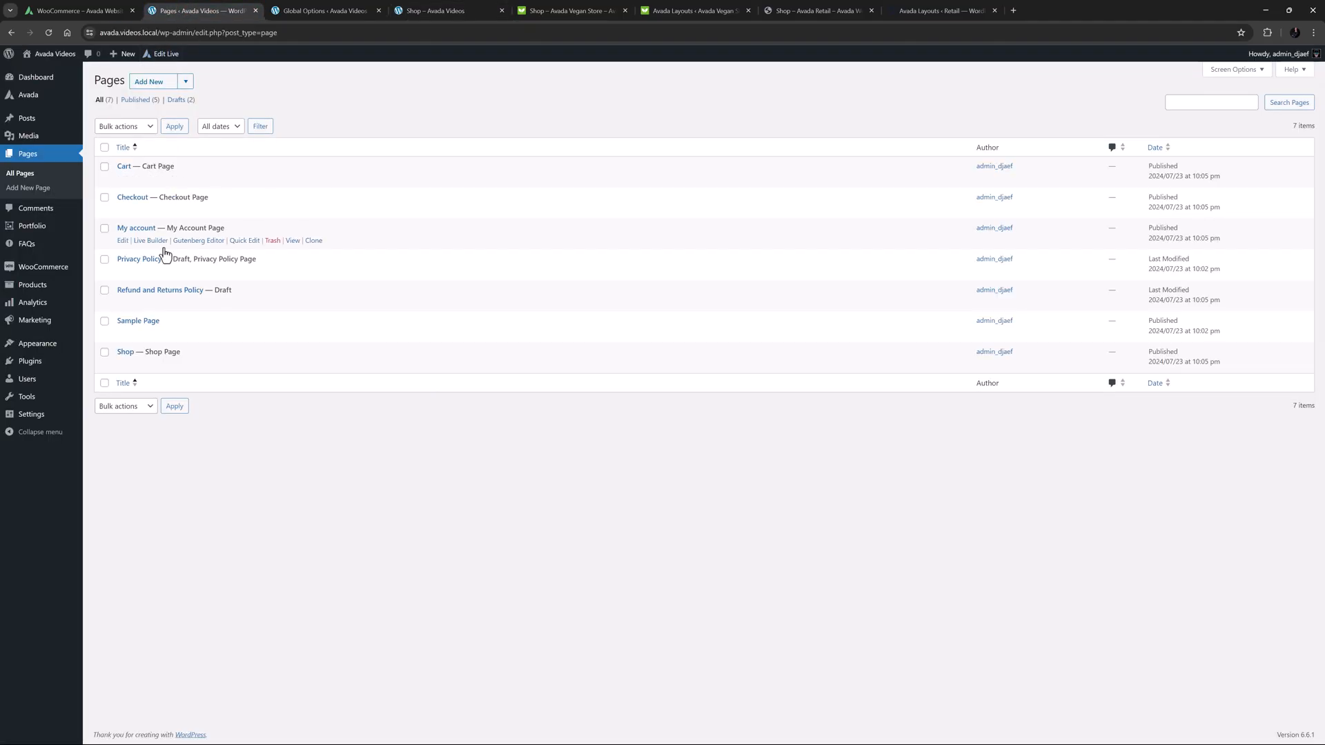
pyautogui.click(121, 365)
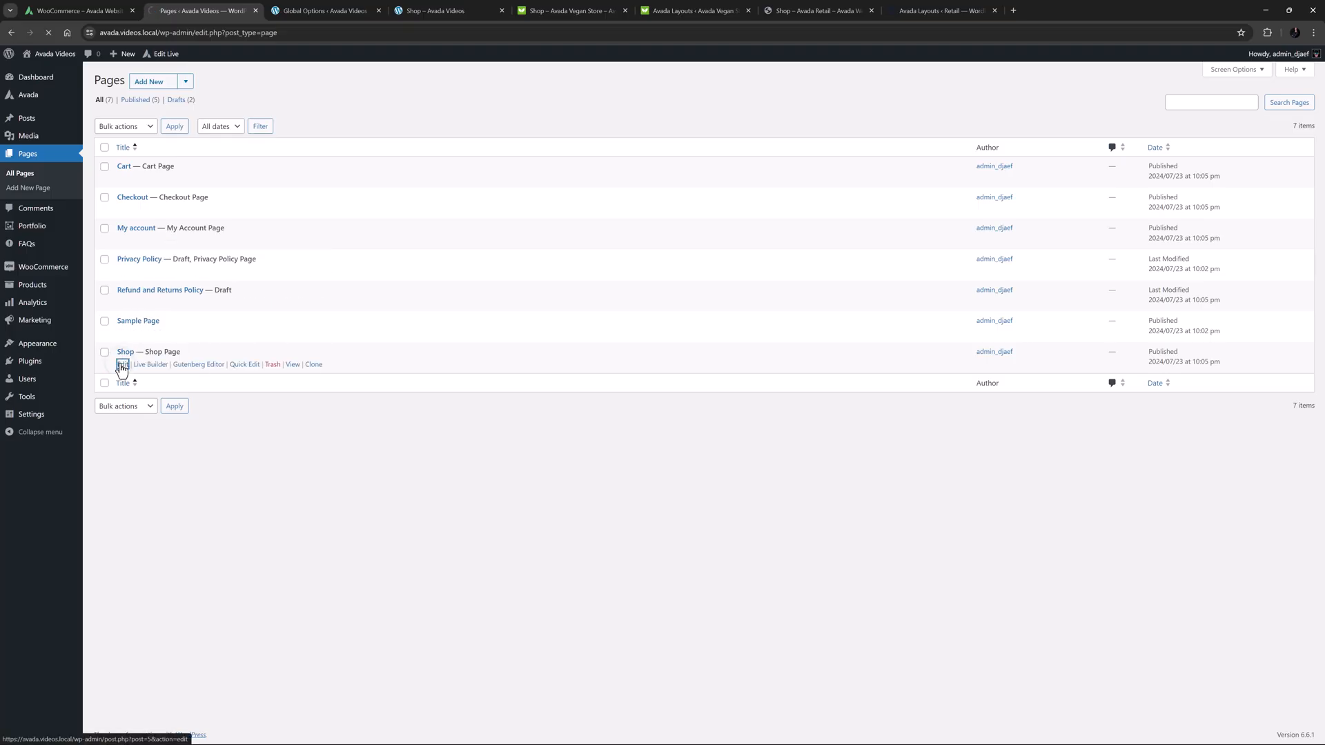
pyautogui.click(122, 365)
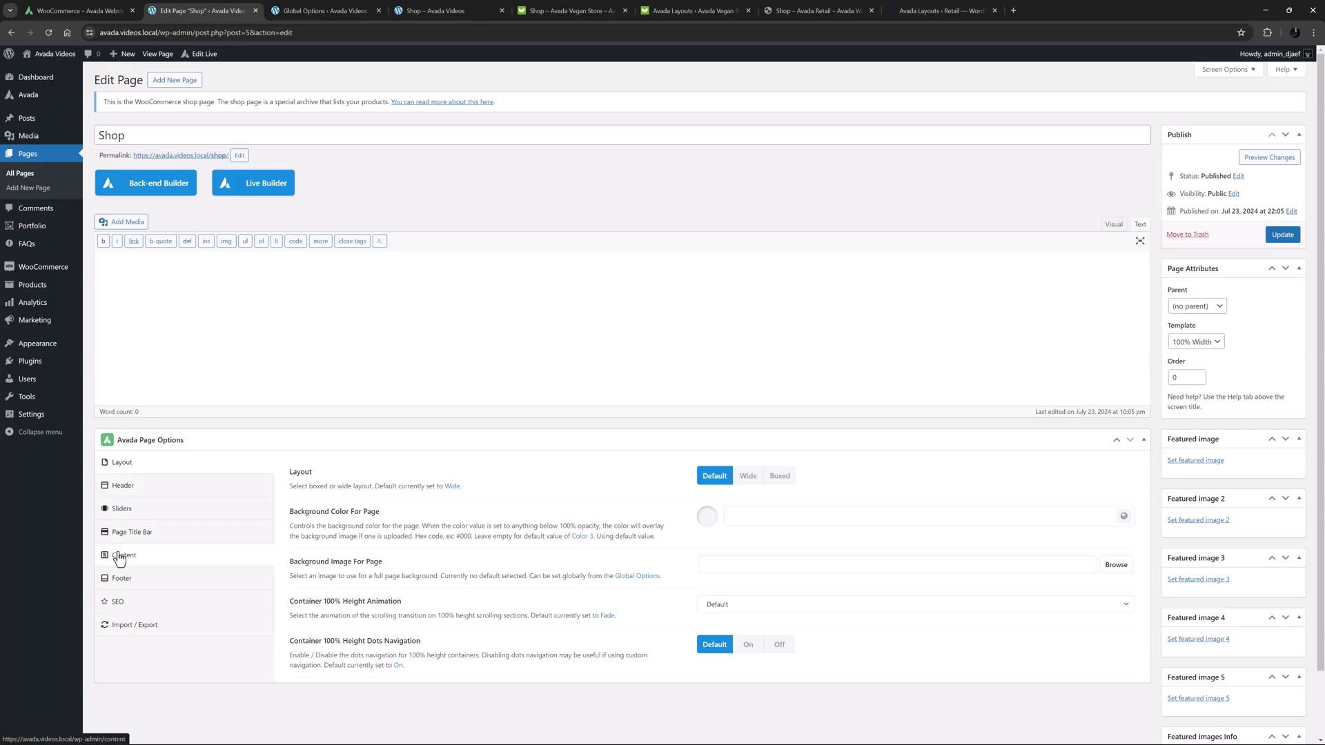
pyautogui.click(123, 555)
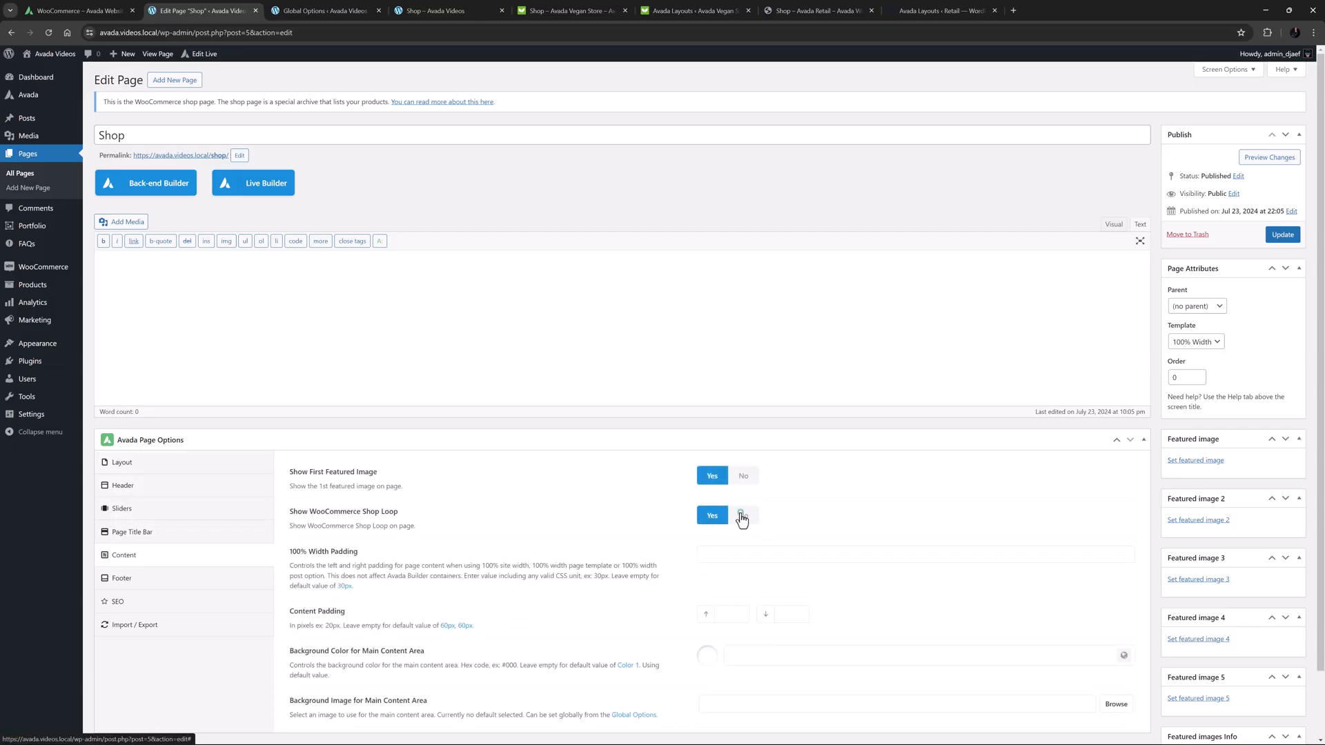
pyautogui.click(742, 515)
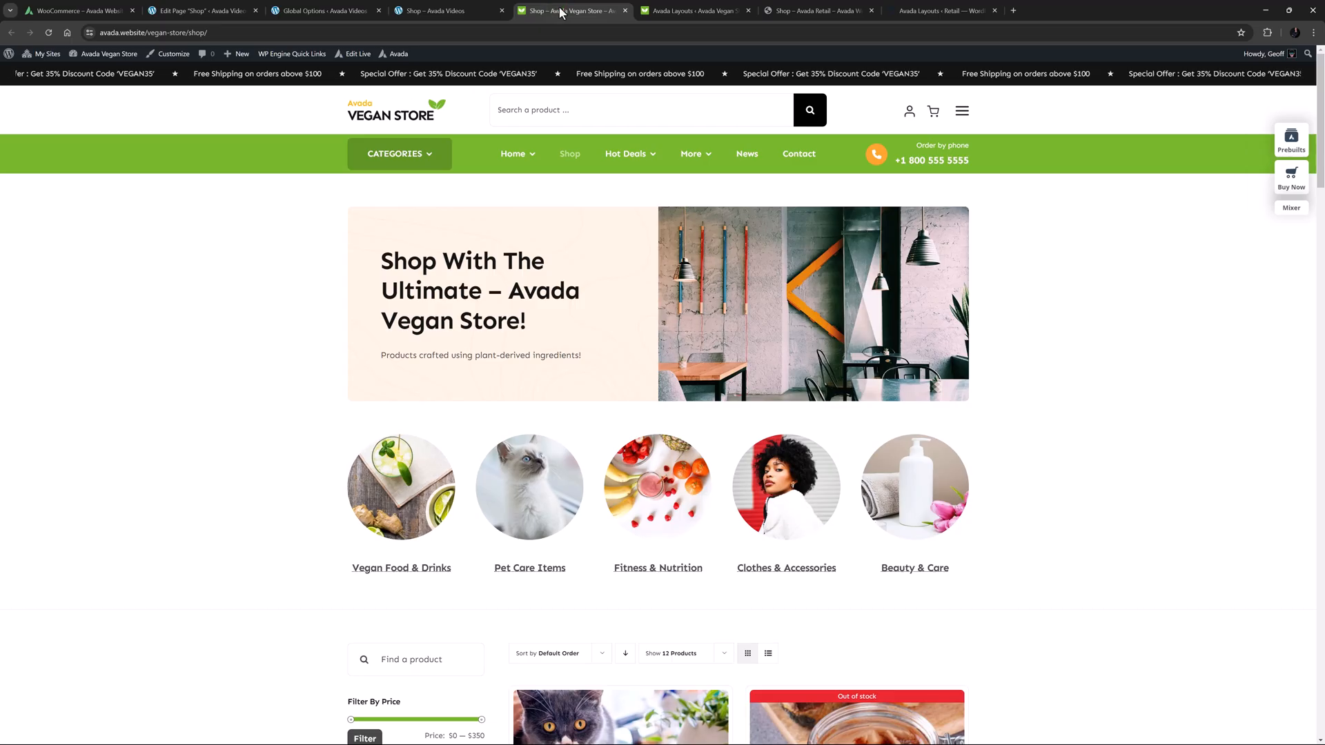
pyautogui.moveTo(248, 352)
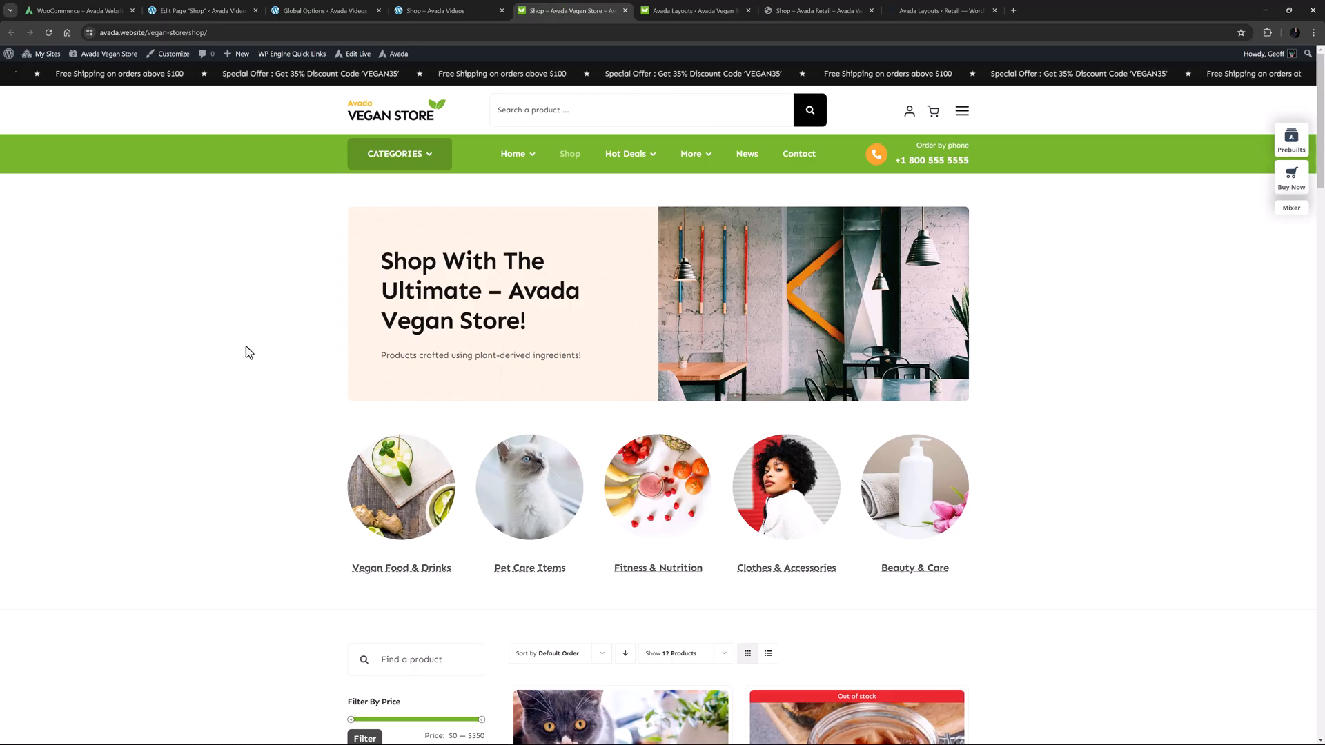
# Step: Scroll the Avada Vegan Store shop page down to its filter sidebar and product grid
pyautogui.scroll(-3)
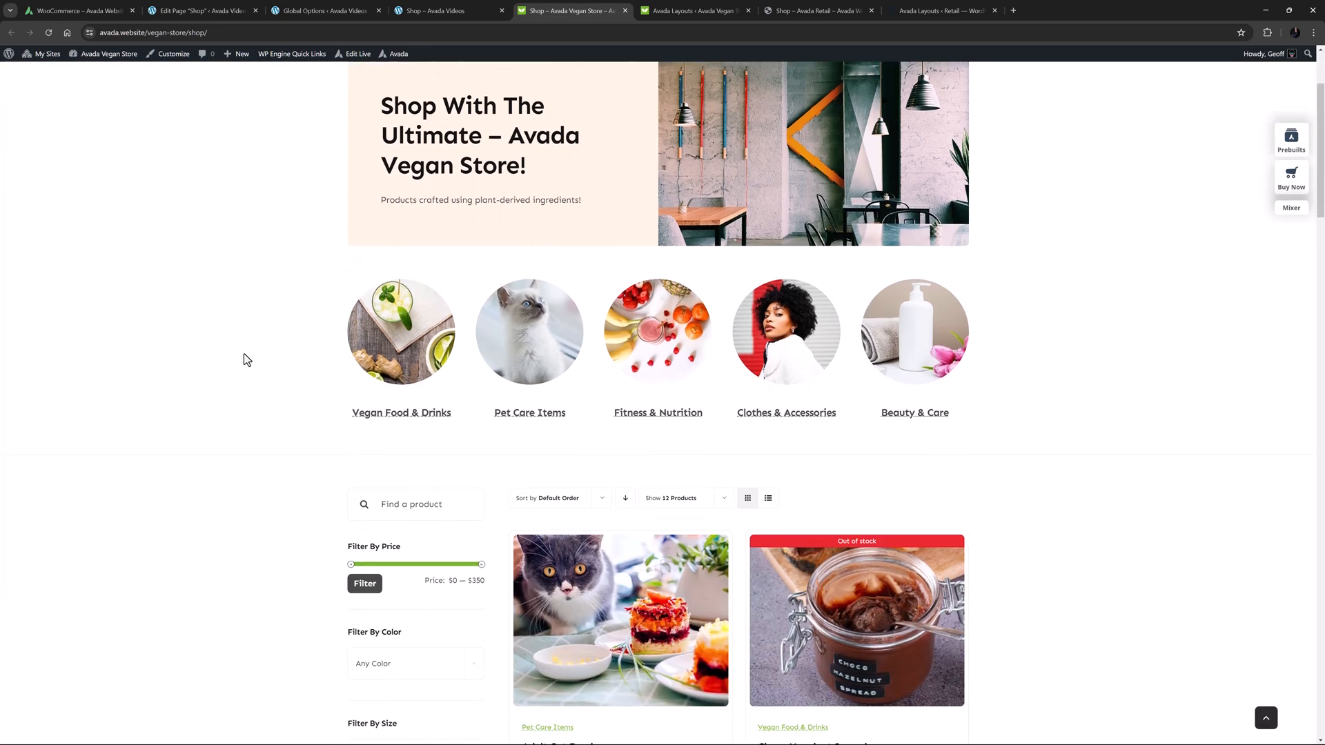
pyautogui.scroll(-3)
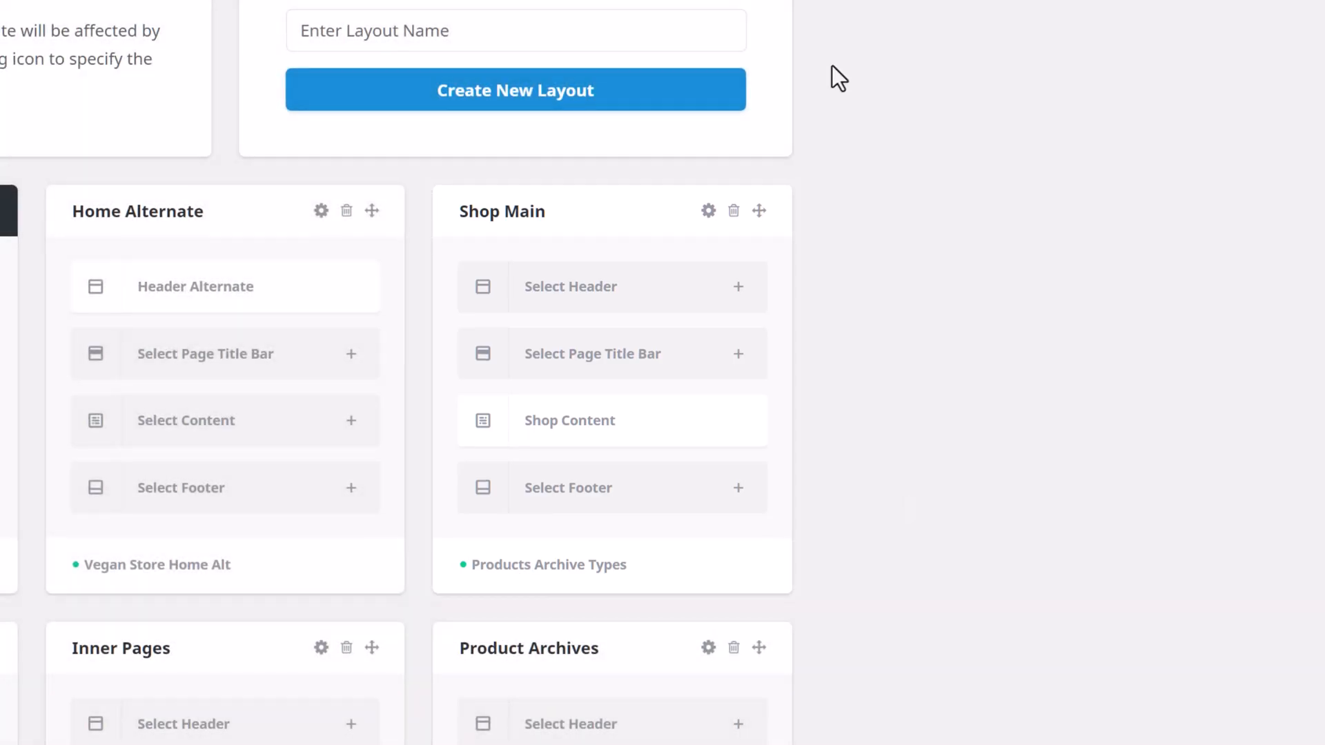
# Step: View the Avada Layouts list with the Shop Main layout using Shop Content
pyautogui.click(570, 10)
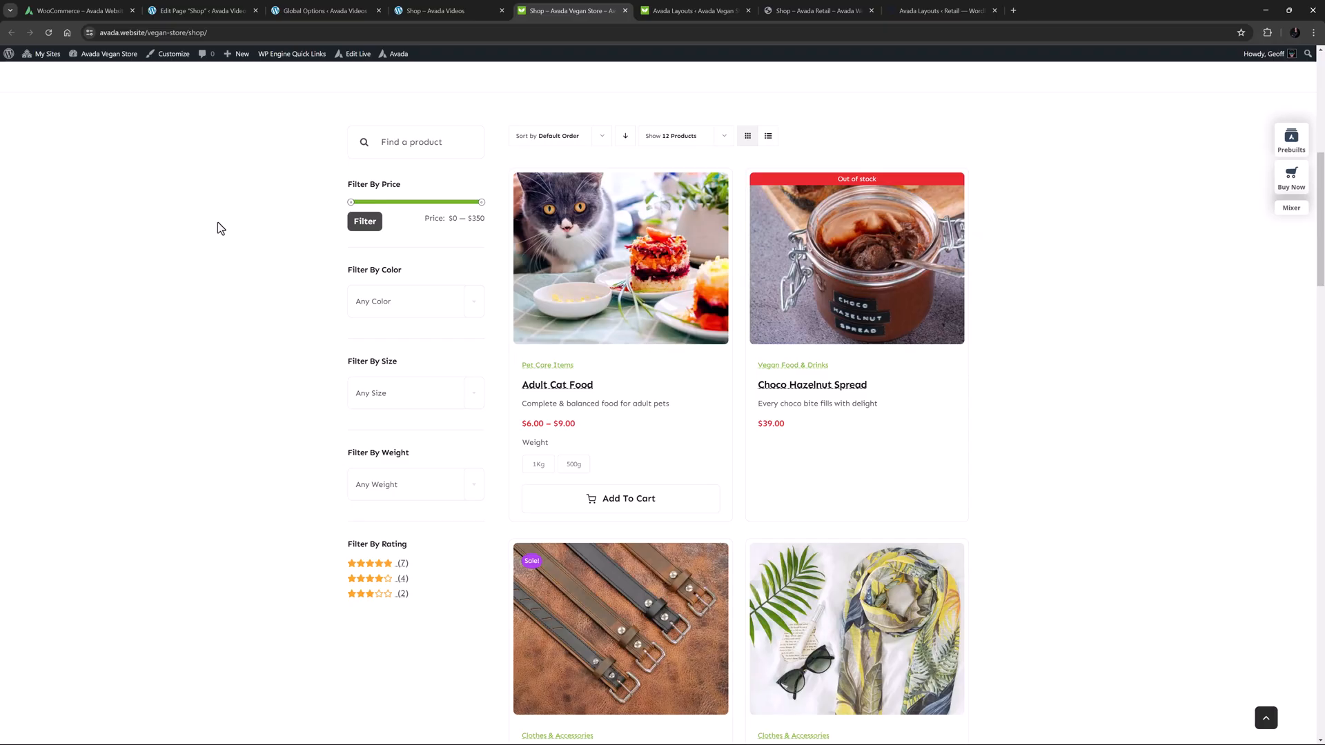
# Step: Filter the vegan store products to the $250–$350 price range and review the results
pyautogui.moveTo(349, 202); pyautogui.dragTo(355, 201)
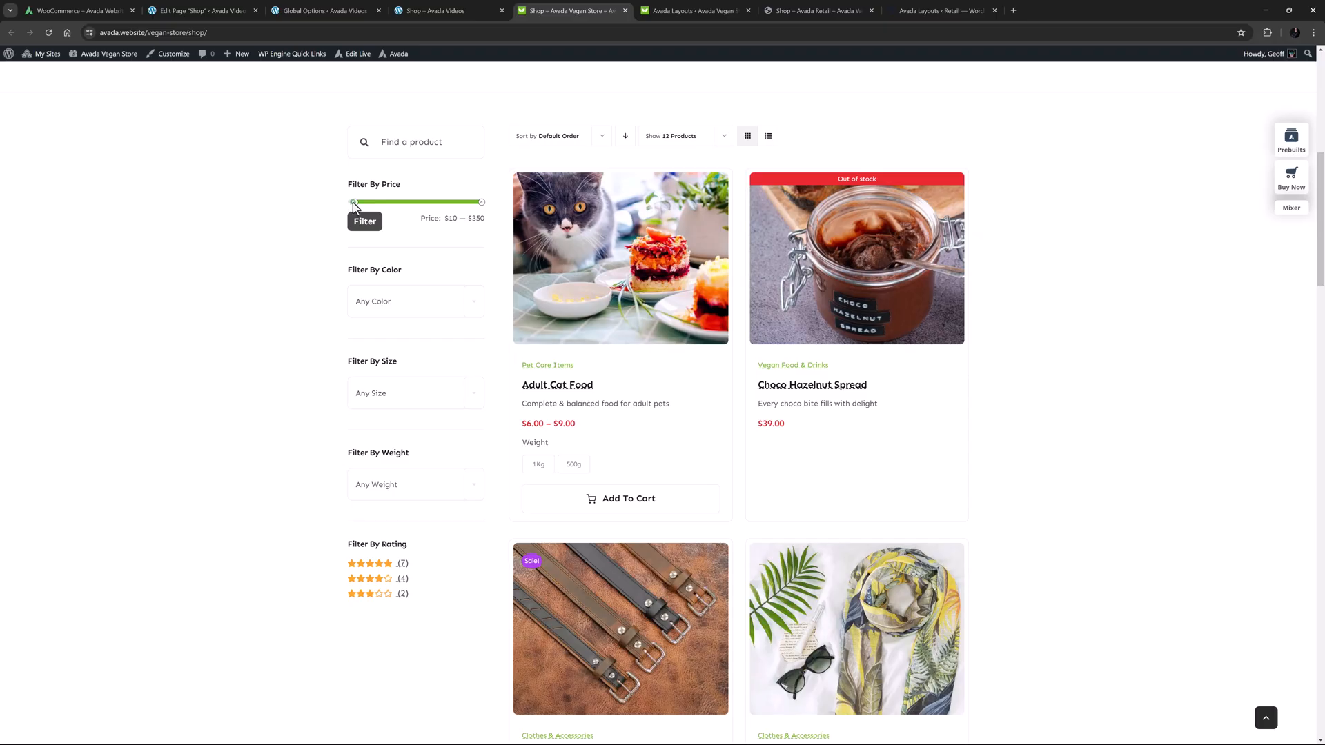
pyautogui.moveTo(355, 201); pyautogui.dragTo(448, 202)
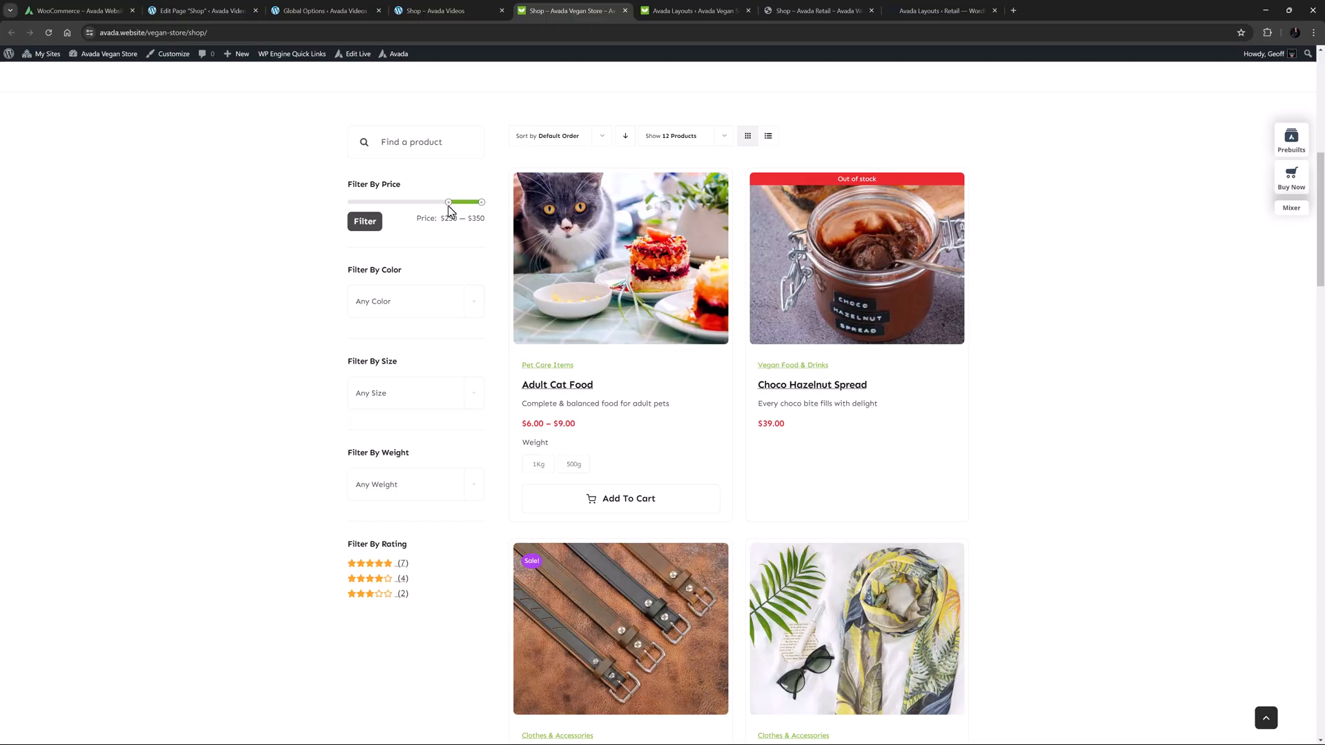
pyautogui.moveTo(365, 221)
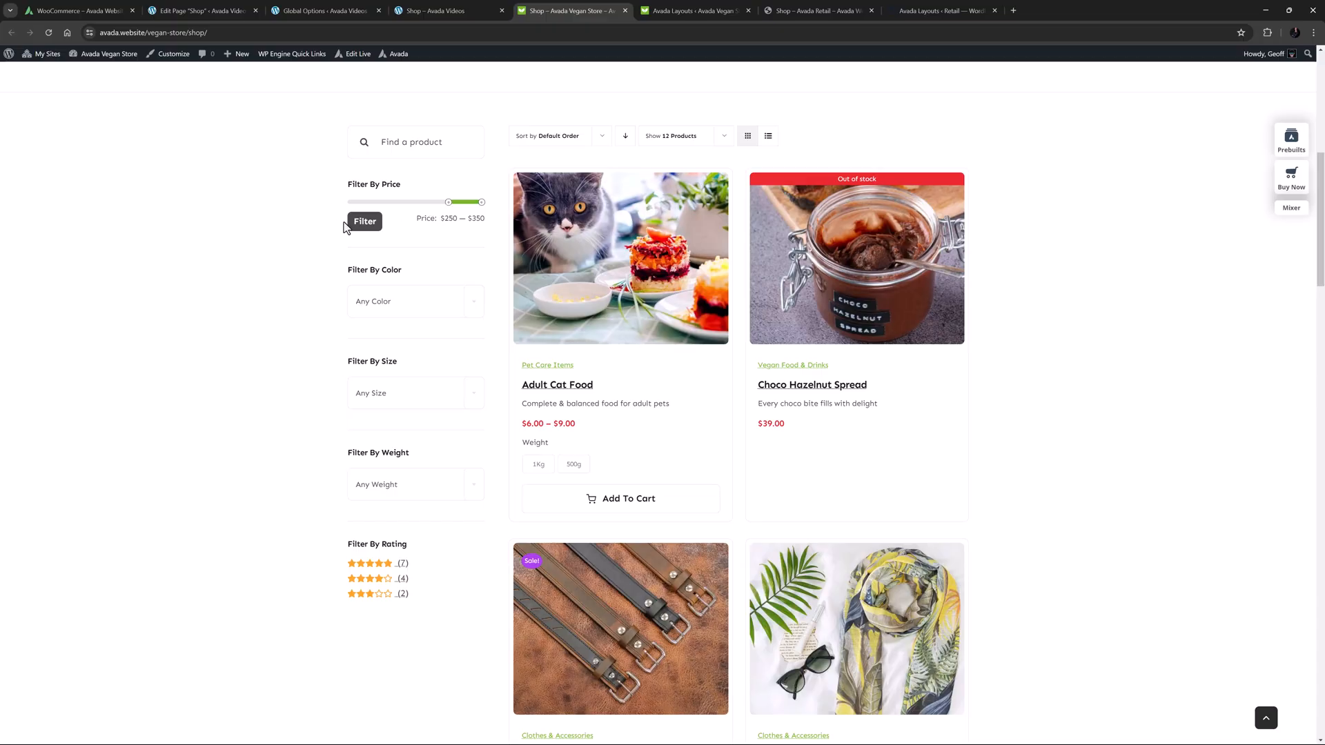
pyautogui.click(364, 220)
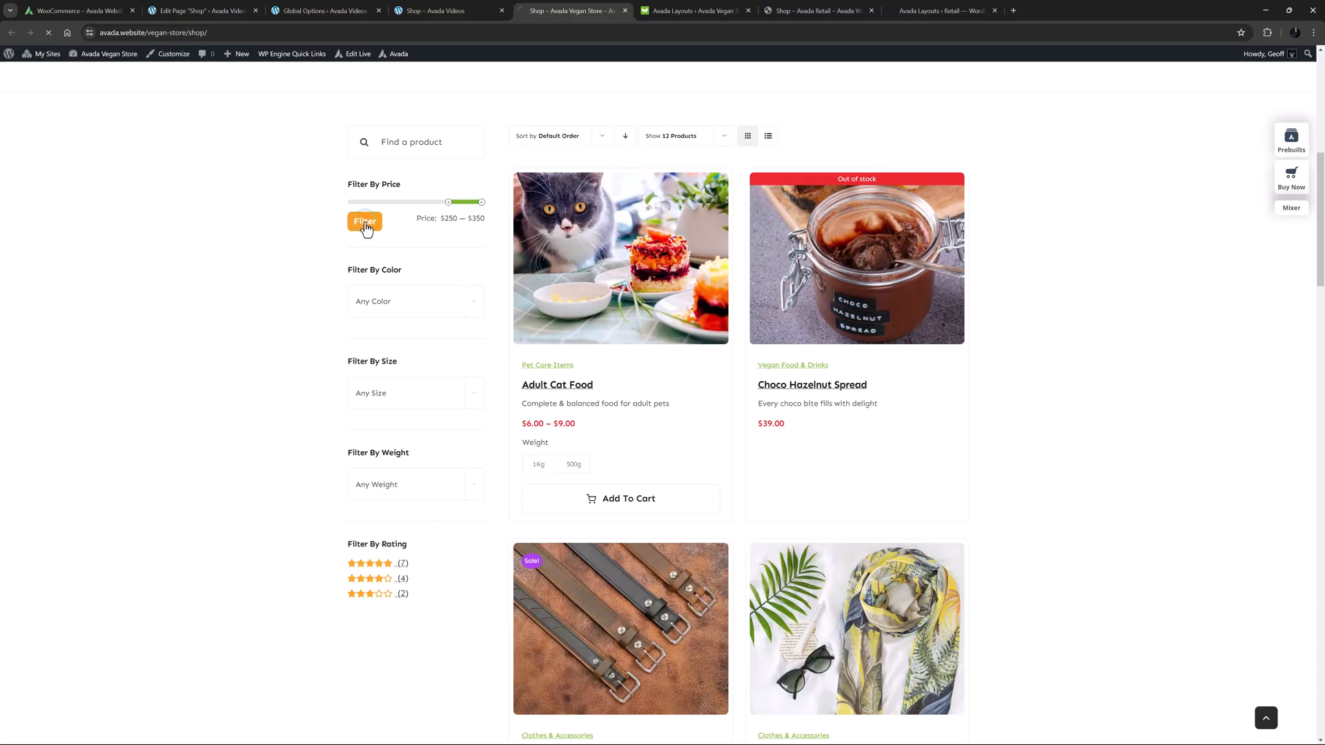
pyautogui.click(364, 220)
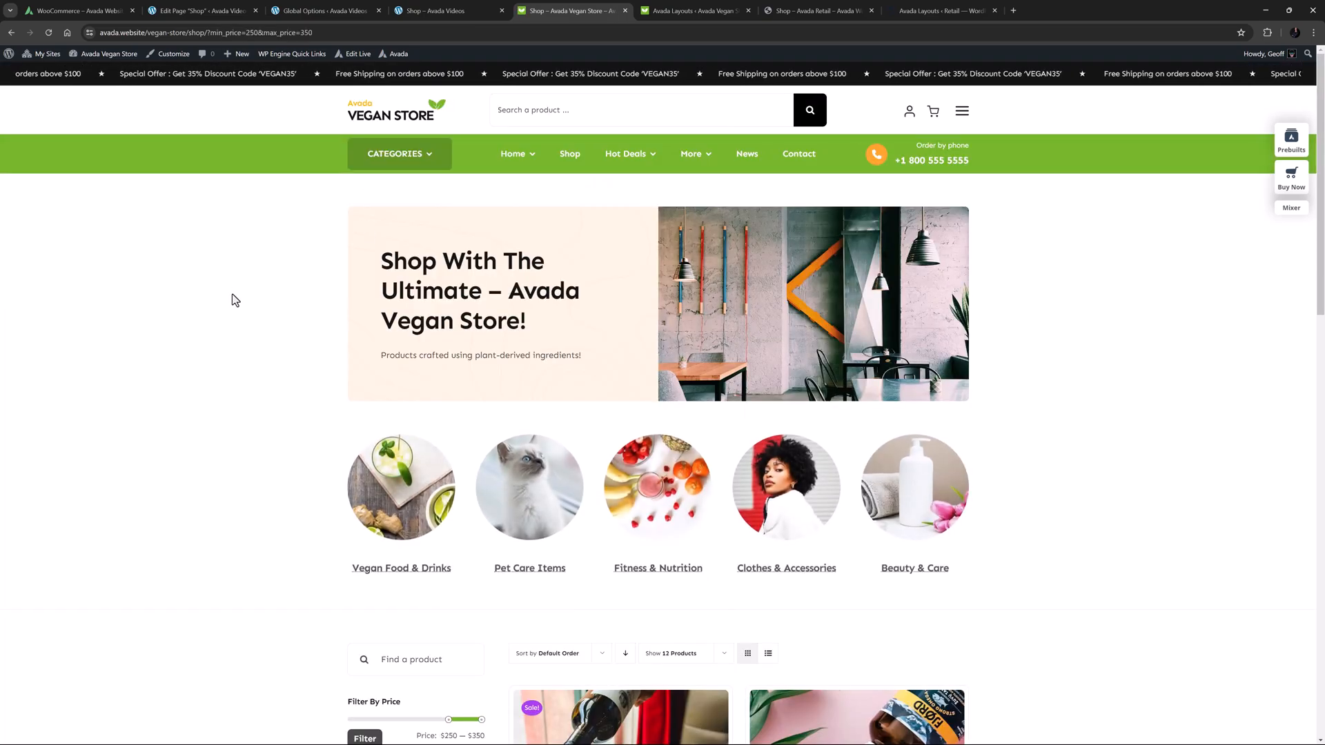
pyautogui.scroll(-3)
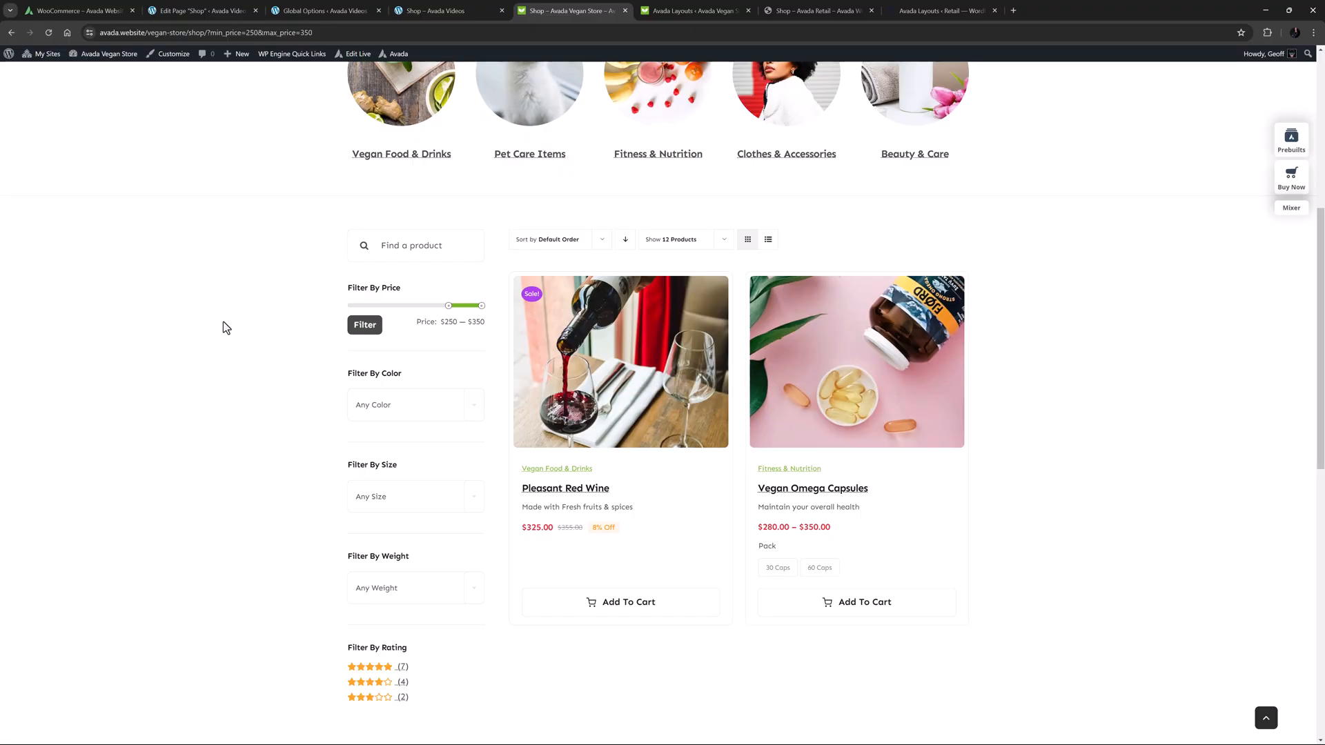
pyautogui.moveTo(544, 124)
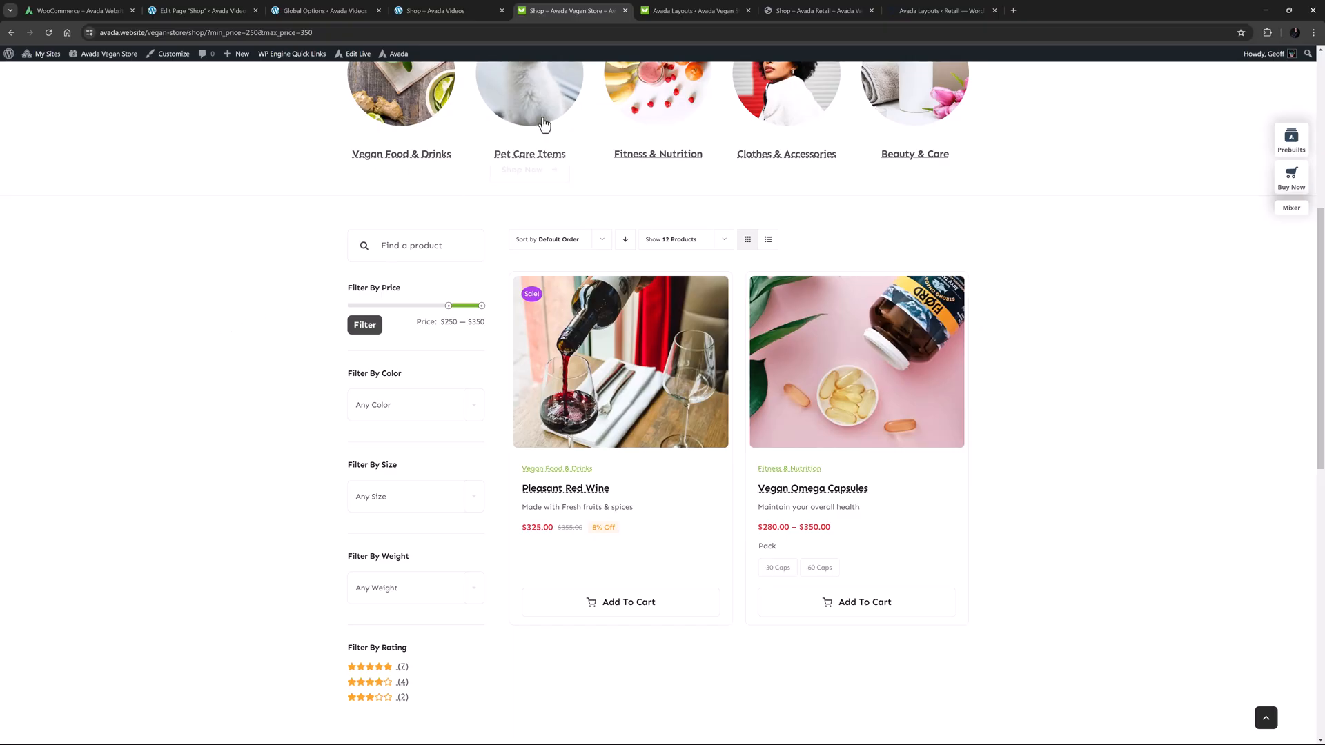
# Step: Switch to the Avada Retail shop page open in Live Builder
pyautogui.click(818, 10)
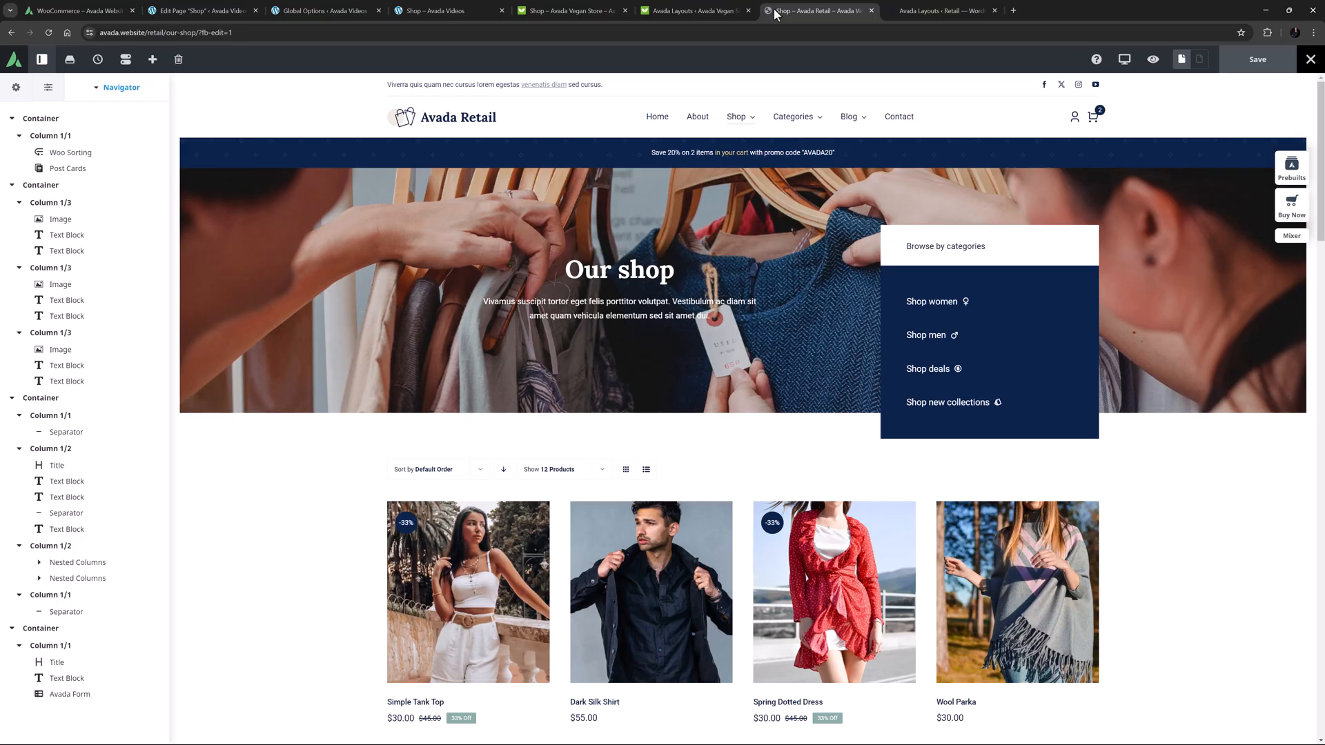
pyautogui.click(940, 10)
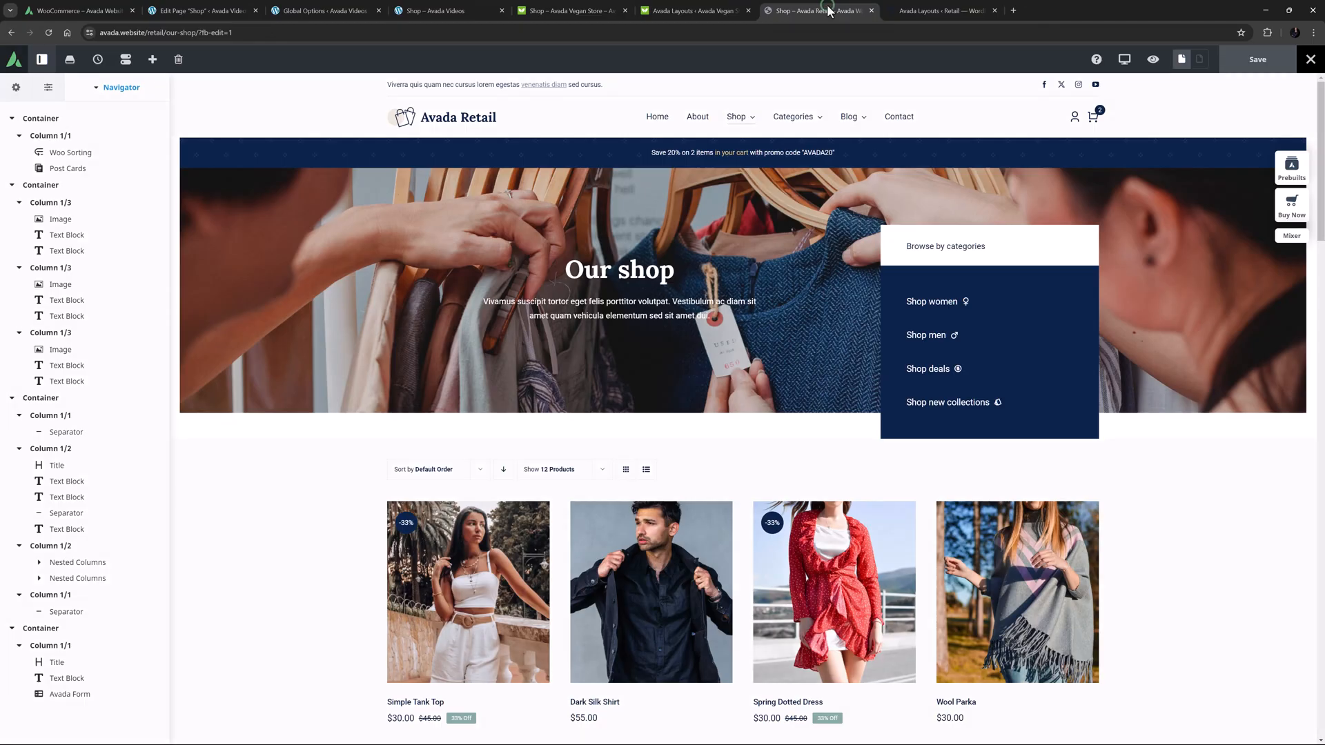
pyautogui.moveTo(743, 278)
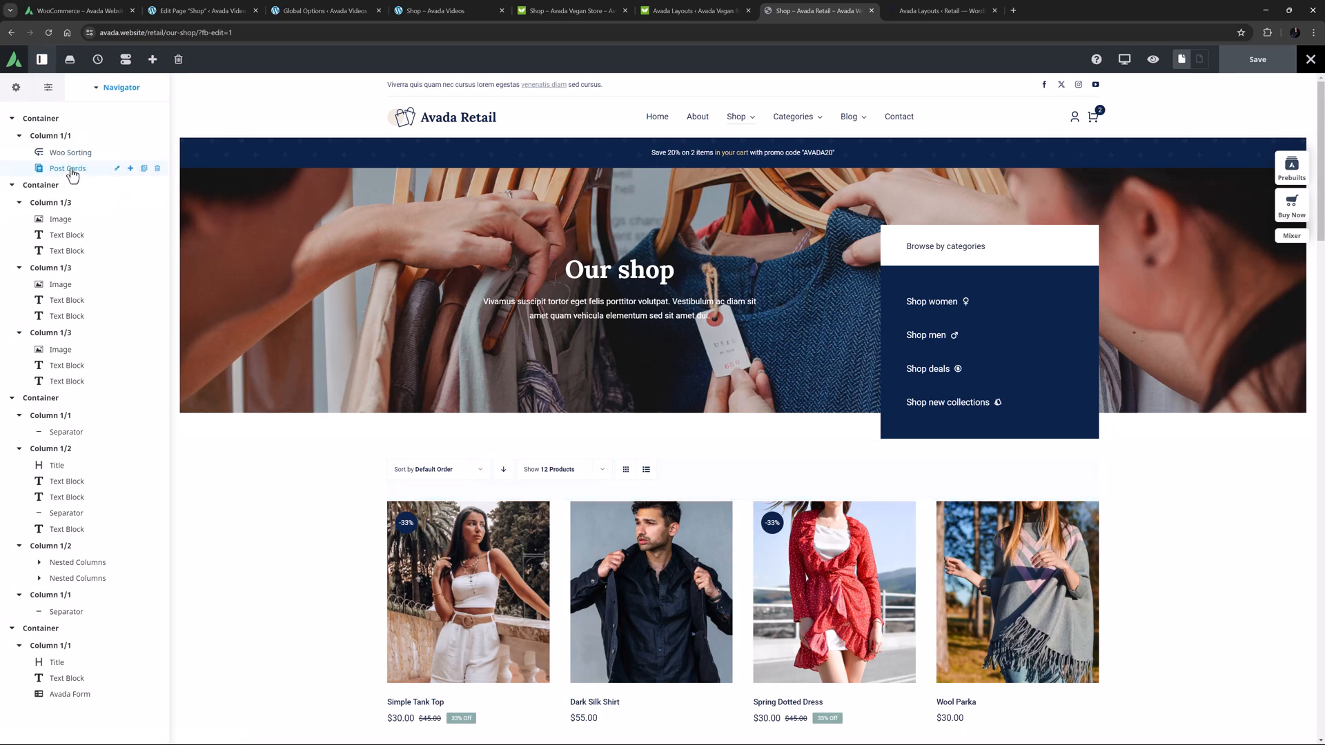
pyautogui.scroll(-3)
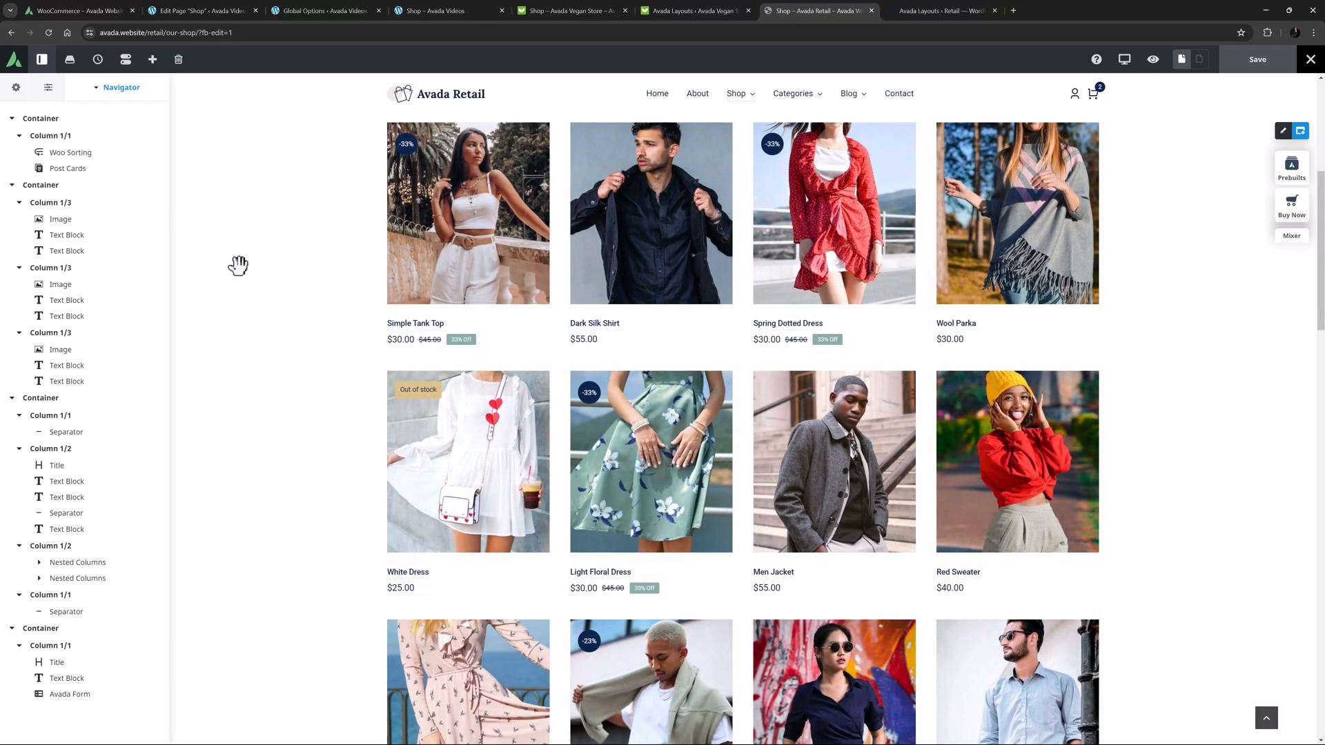
pyautogui.scroll(-3)
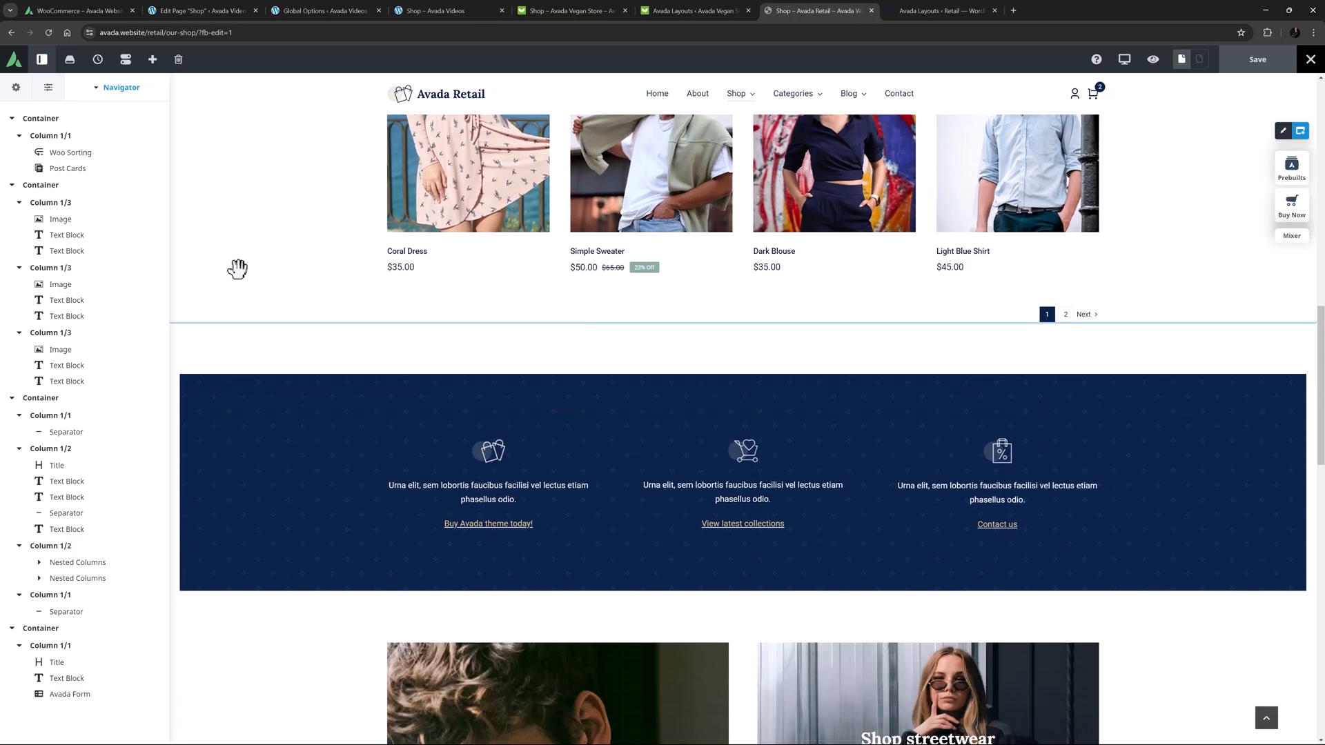
pyautogui.scroll(-3)
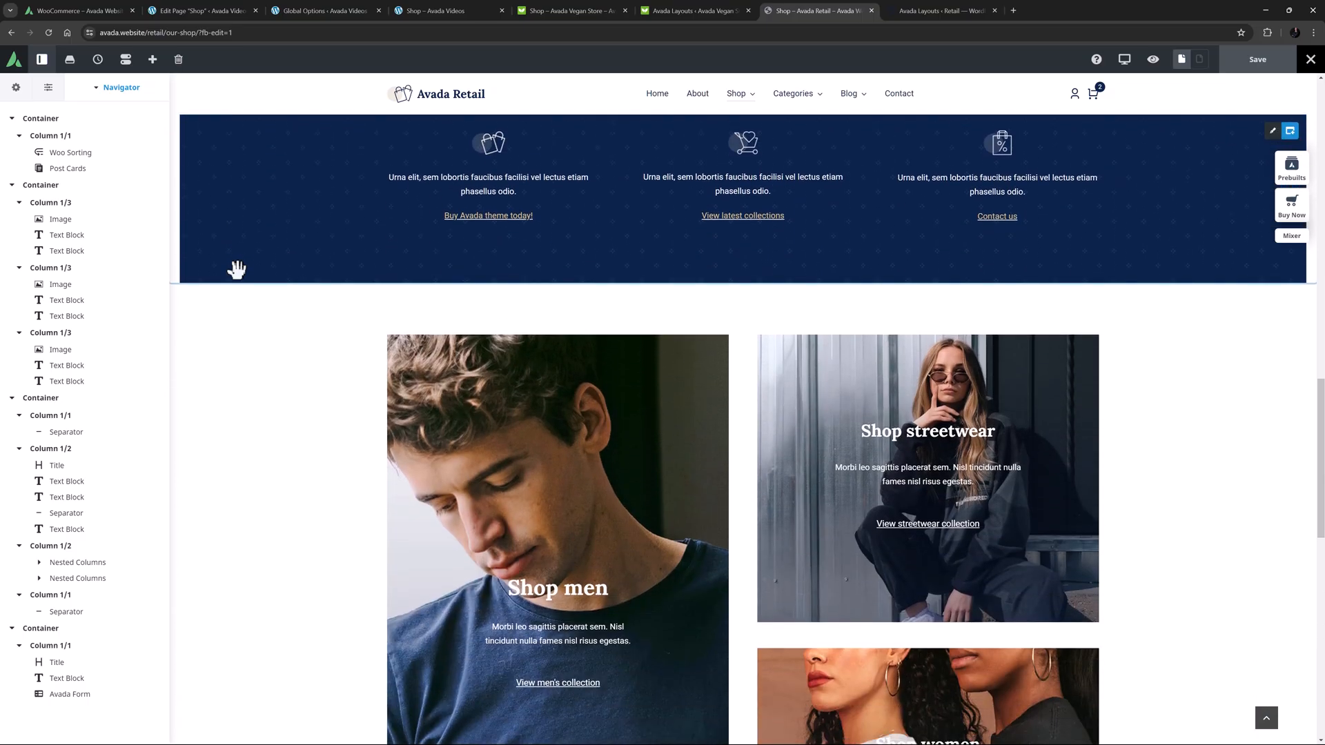
pyautogui.scroll(-3)
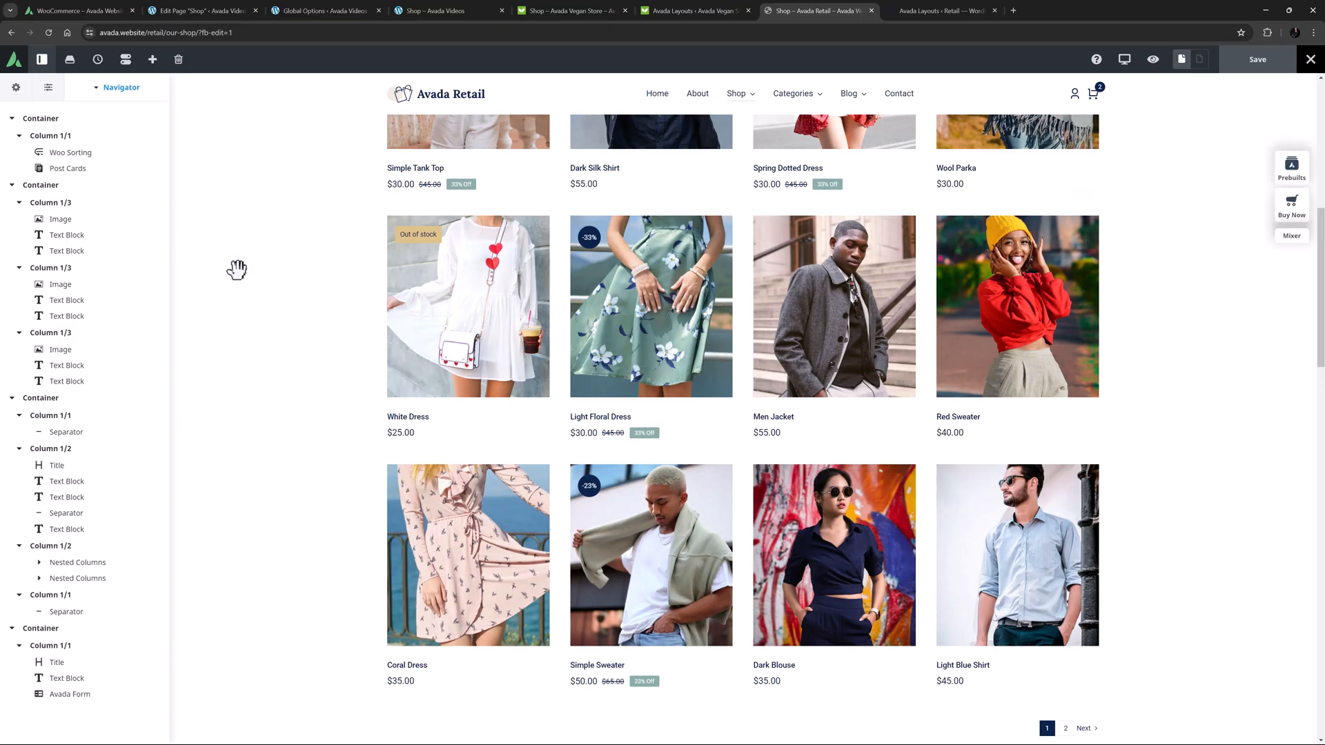
pyautogui.scroll(3)
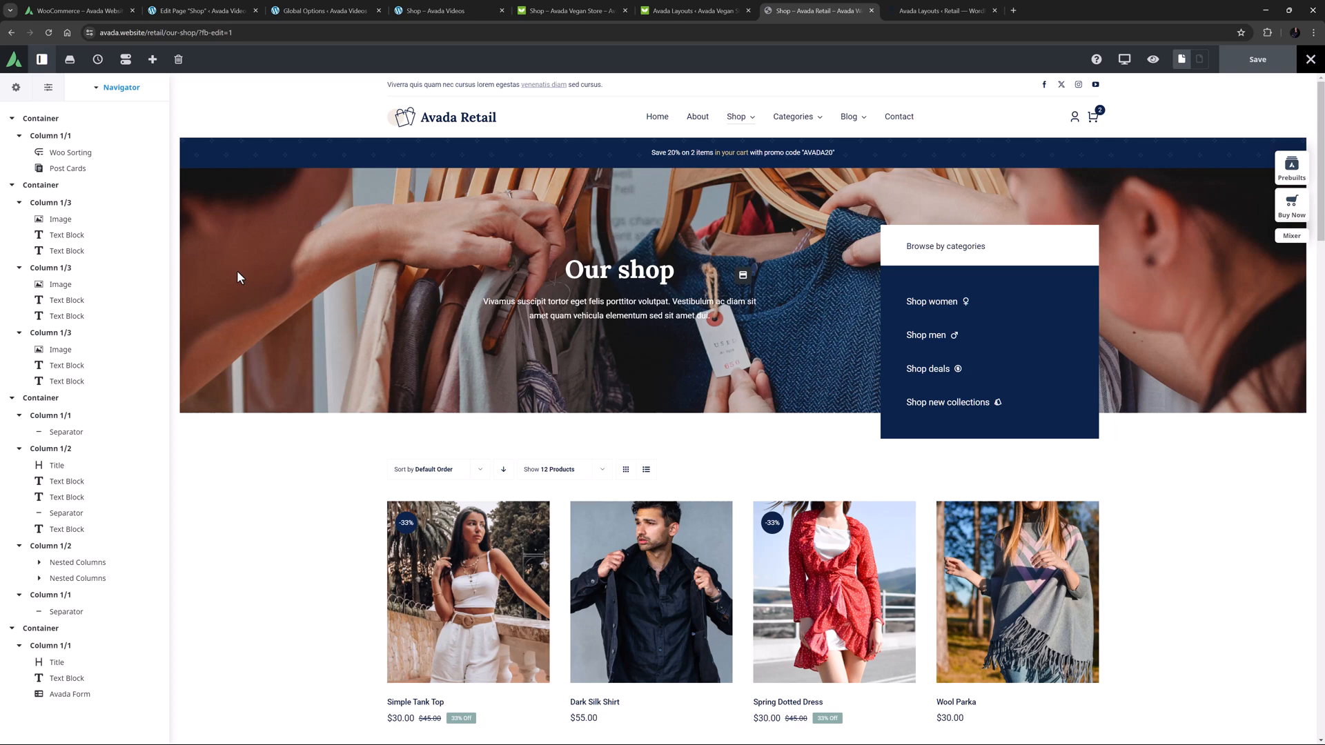
# Step: Remove the entire layout from the Avada Videos Shop page, leaving the template library unused
pyautogui.click(444, 10)
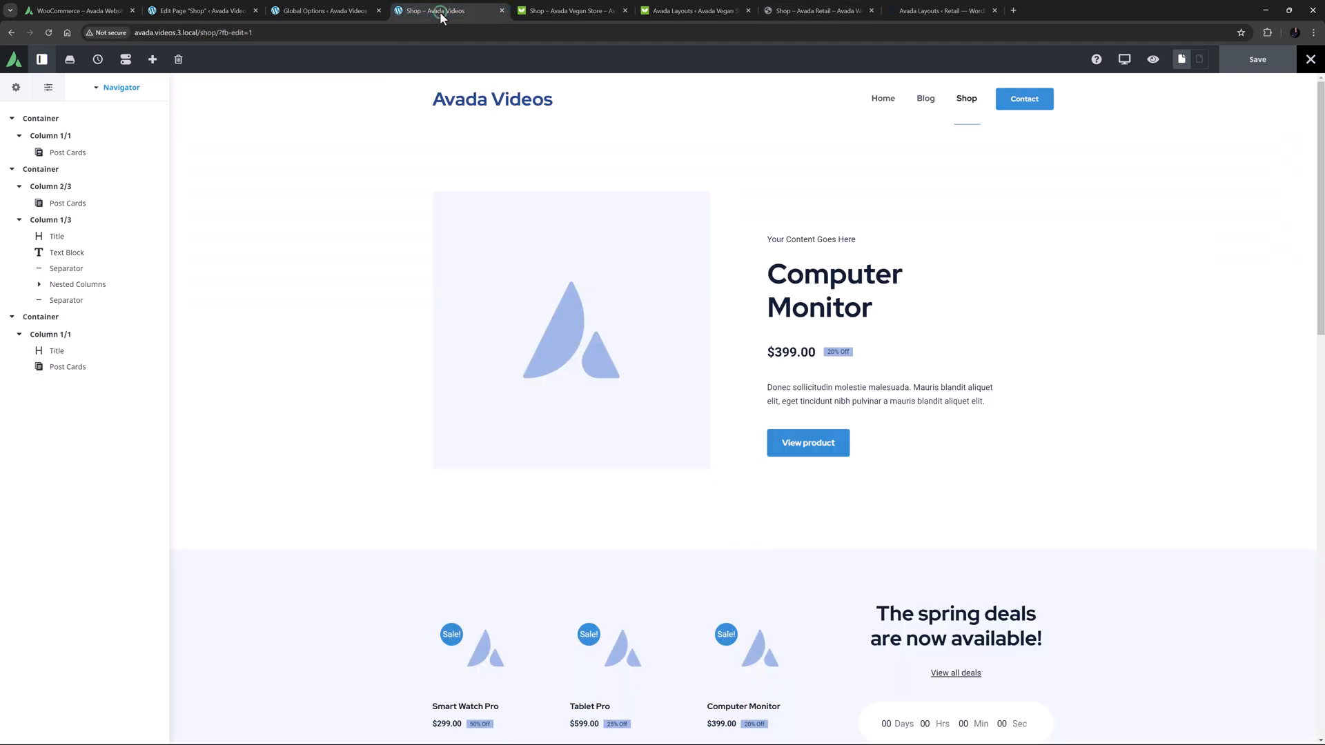
pyautogui.click(178, 59)
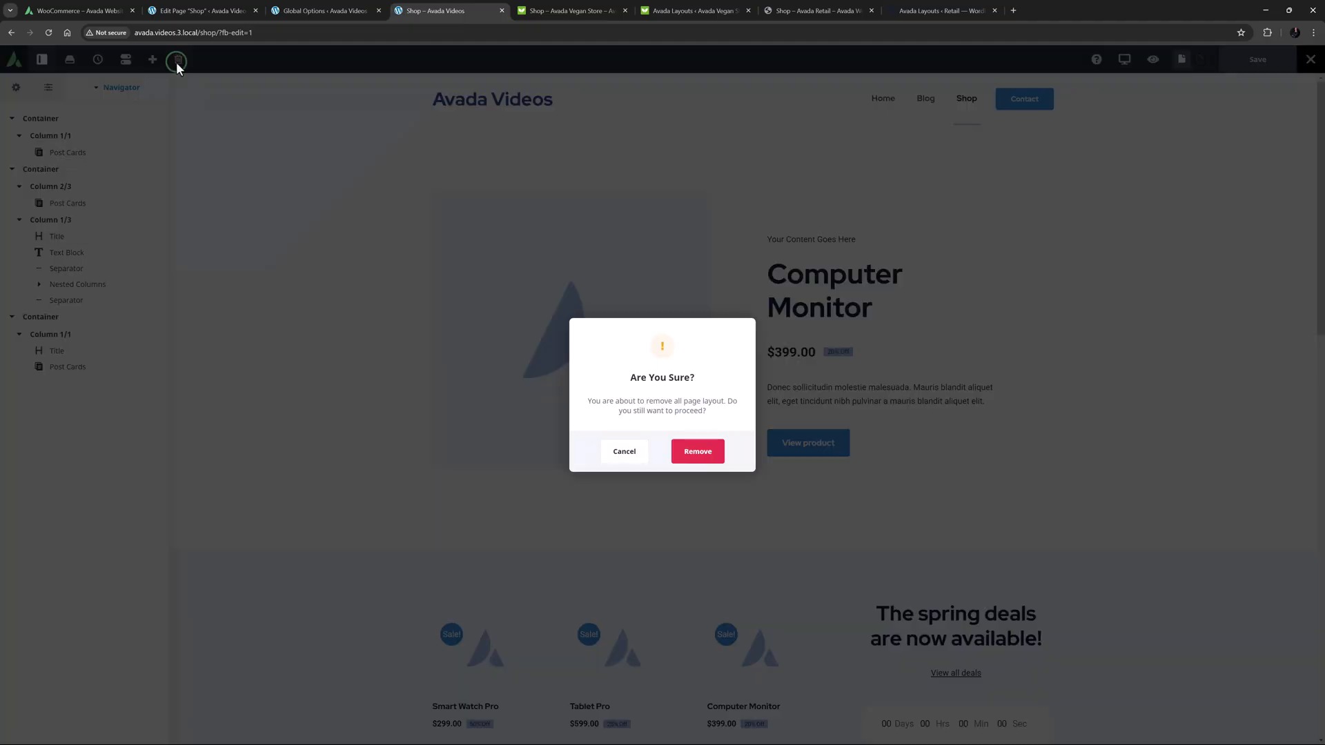
pyautogui.click(697, 452)
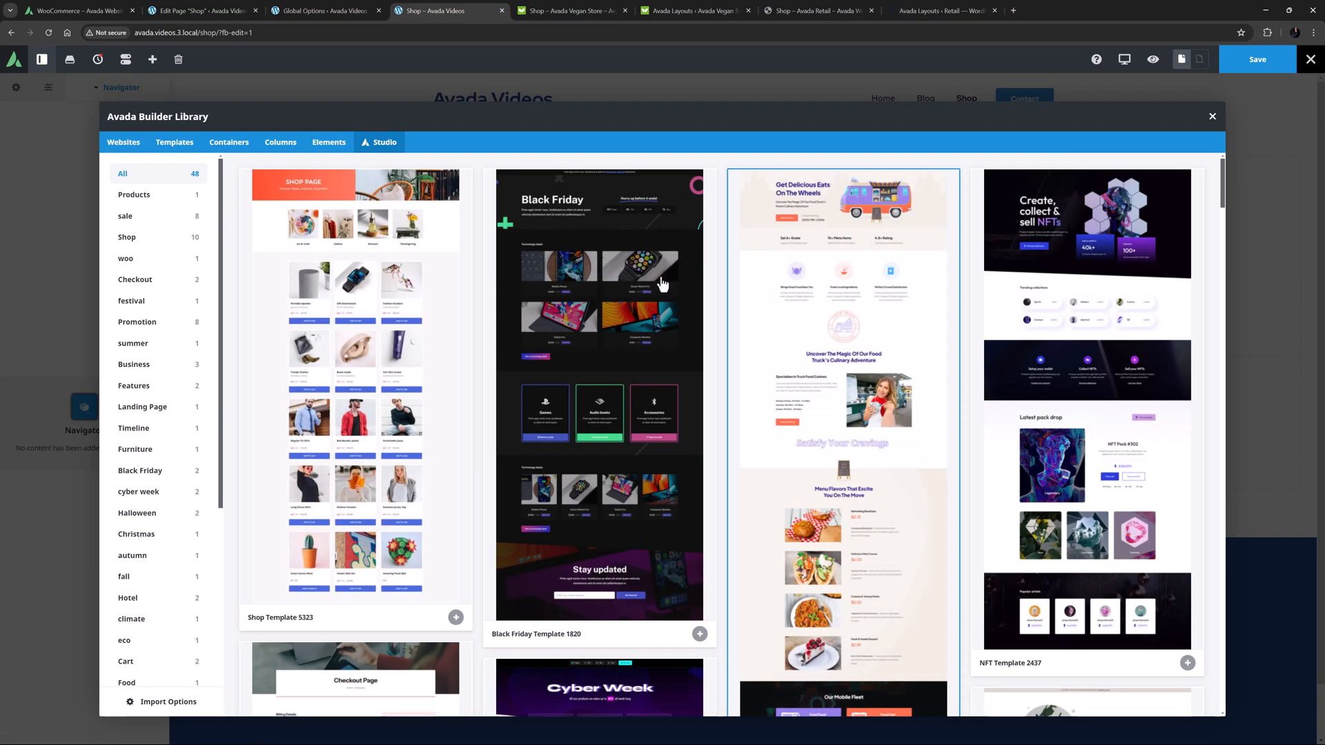
pyautogui.click(127, 236)
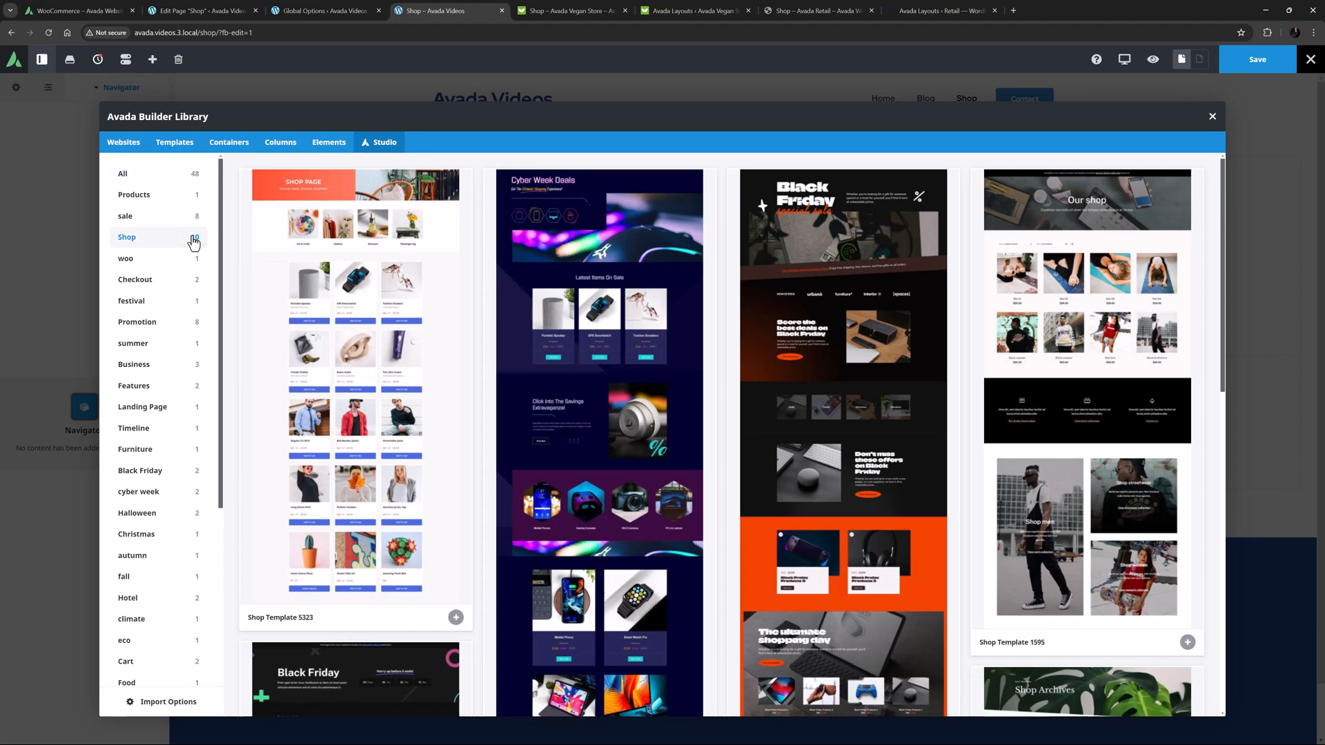
pyautogui.click(1212, 116)
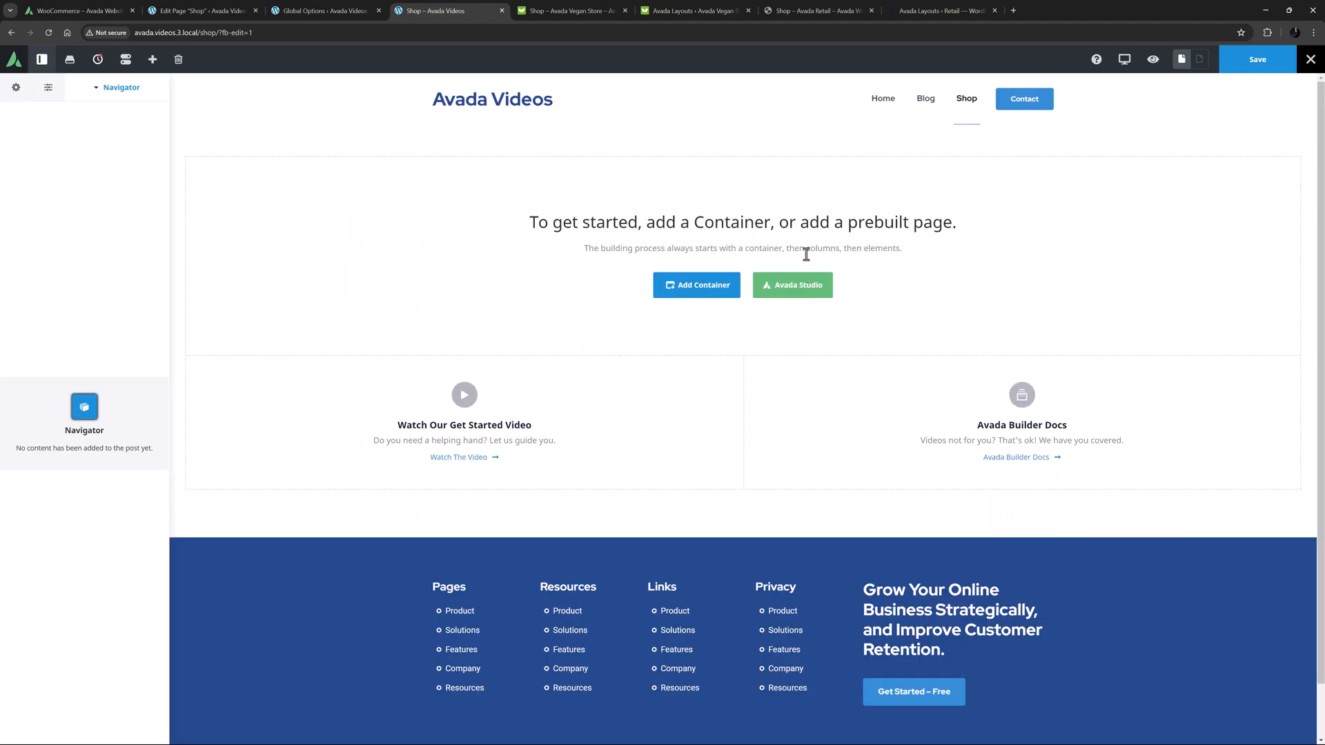
# Step: Add a Title element at 46px font size, then a Woo Sorting element below it
pyautogui.click(696, 284)
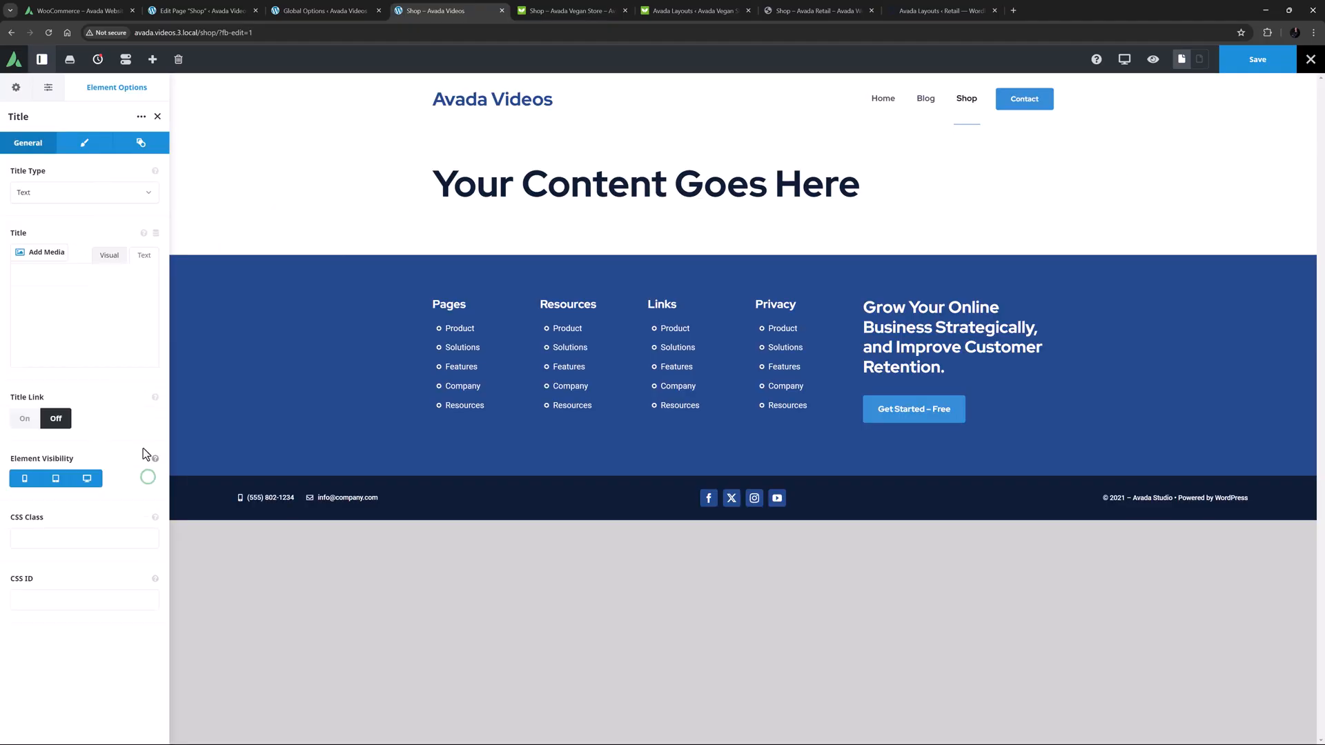
pyautogui.click(84, 143)
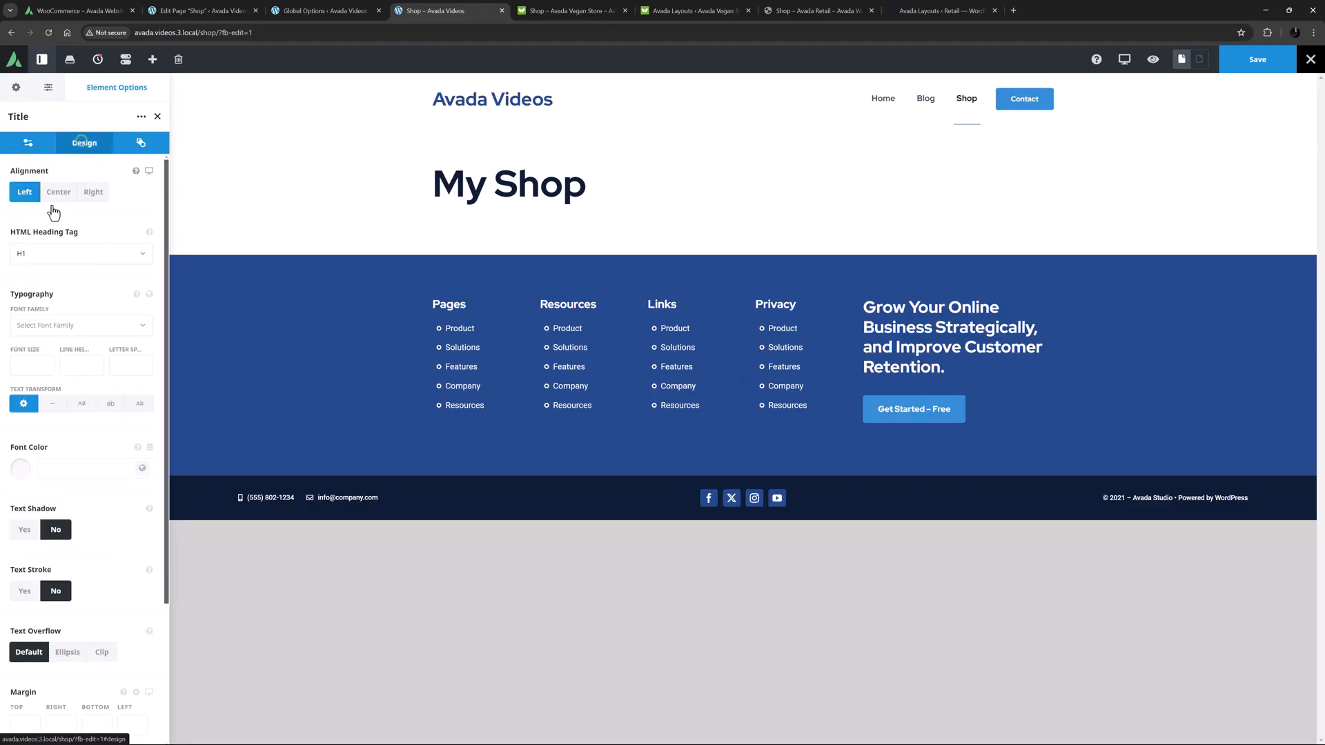
pyautogui.write('46px')
pyautogui.write('50')
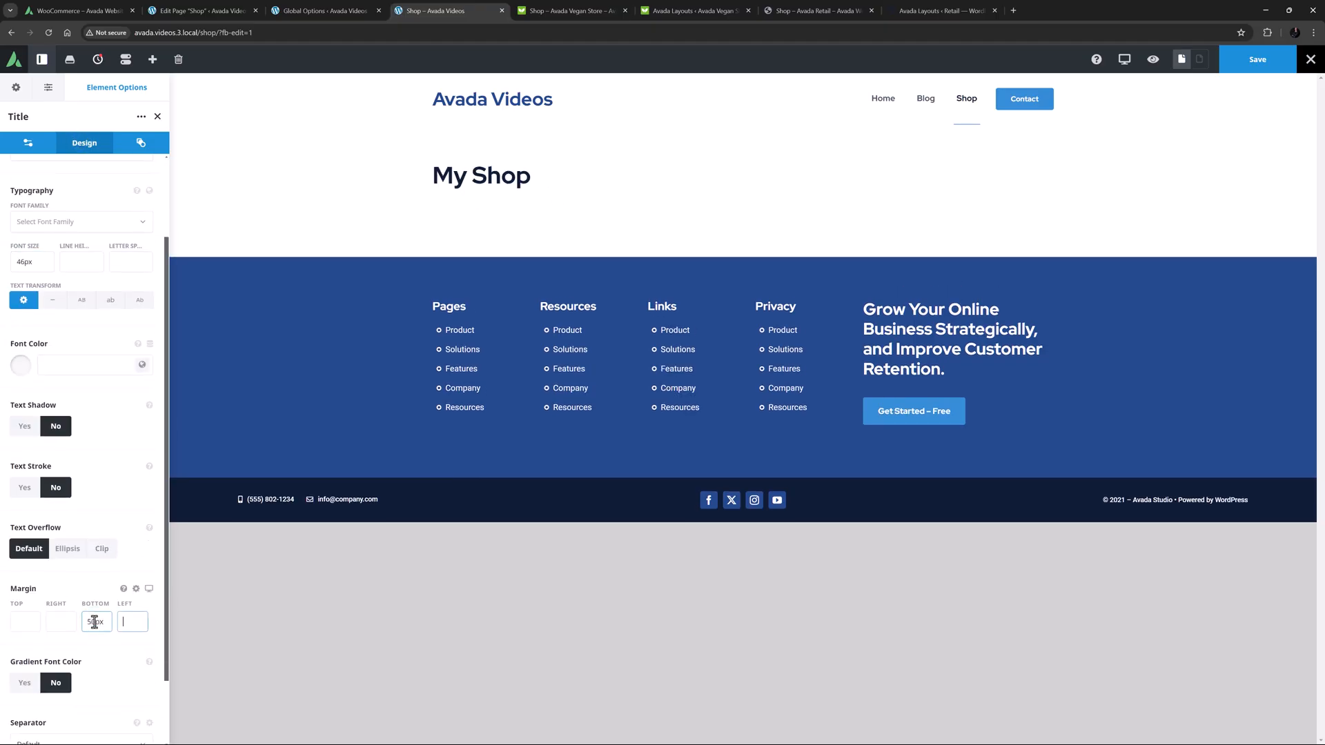
pyautogui.click(151, 60)
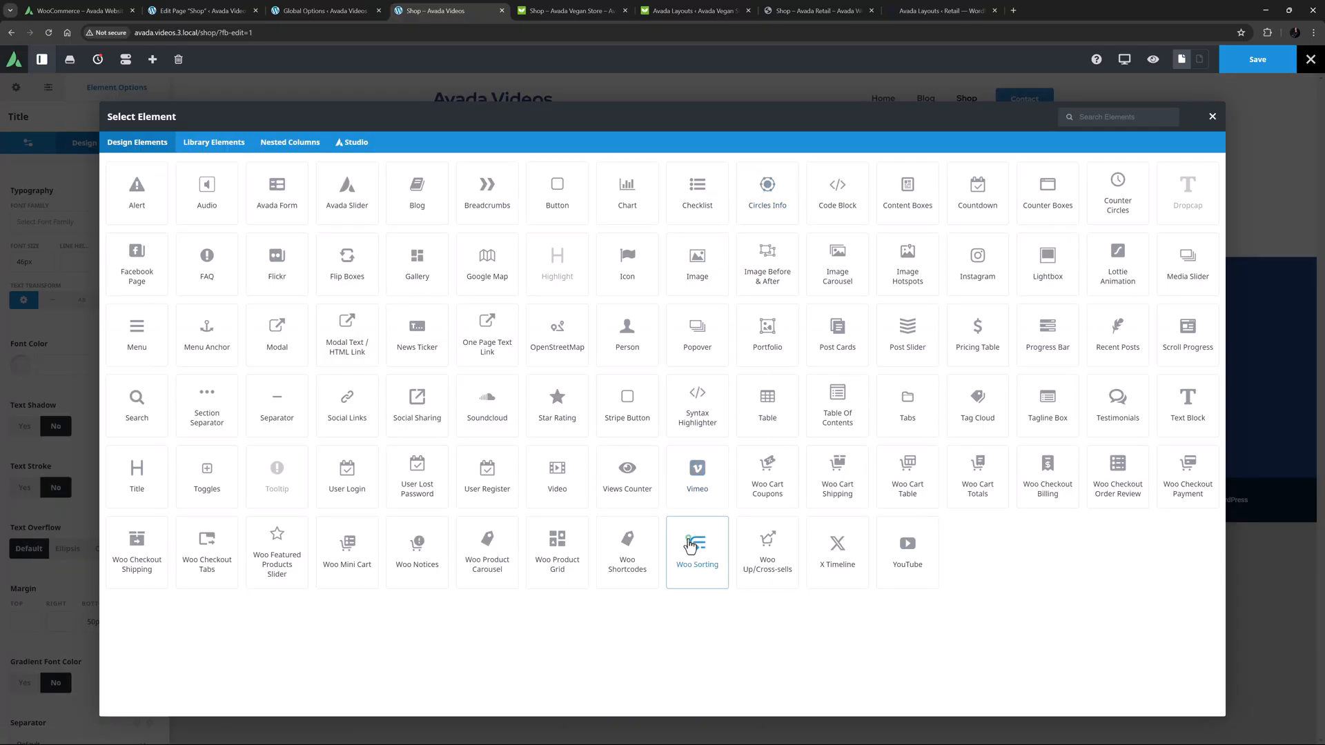
pyautogui.click(696, 553)
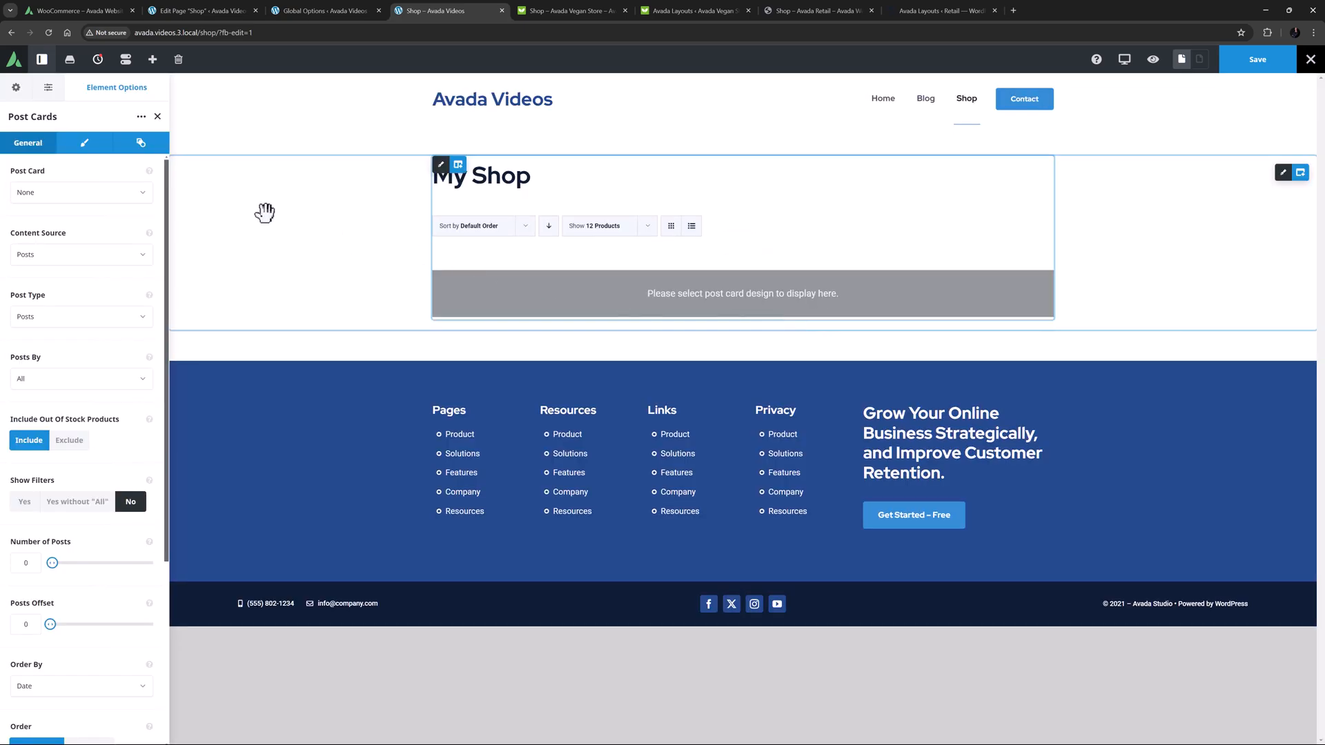
# Step: Set Post Cards to Starter Product Post Card, Products post type, Posts By Product Categories, with Show Filters on
pyautogui.click(80, 192)
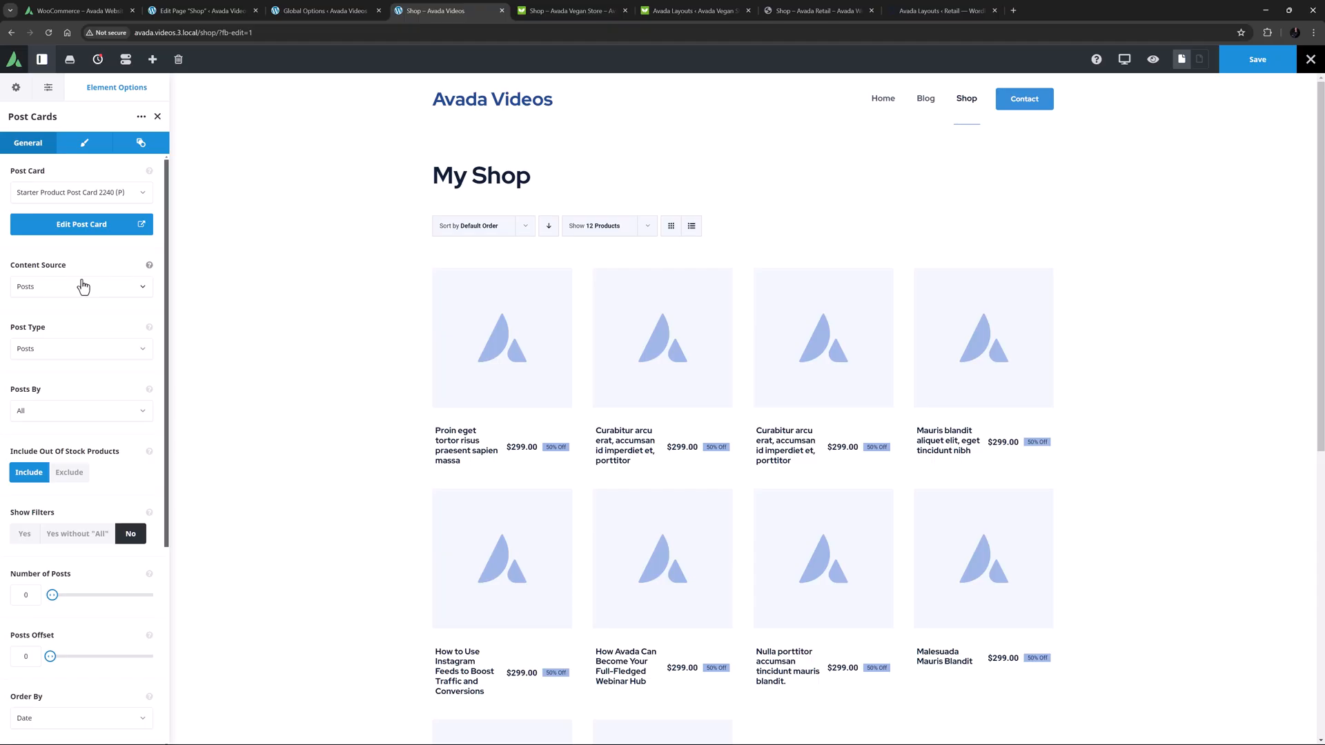
pyautogui.click(80, 347)
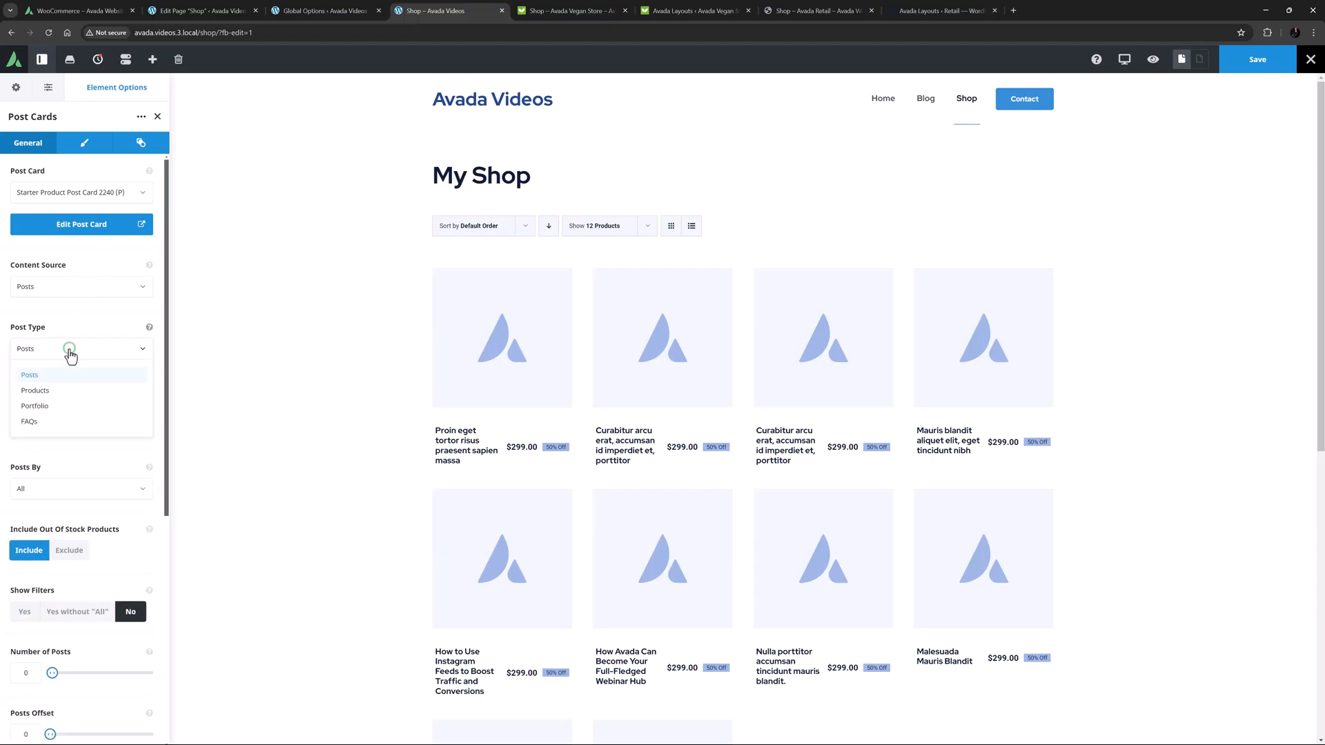
pyautogui.click(34, 390)
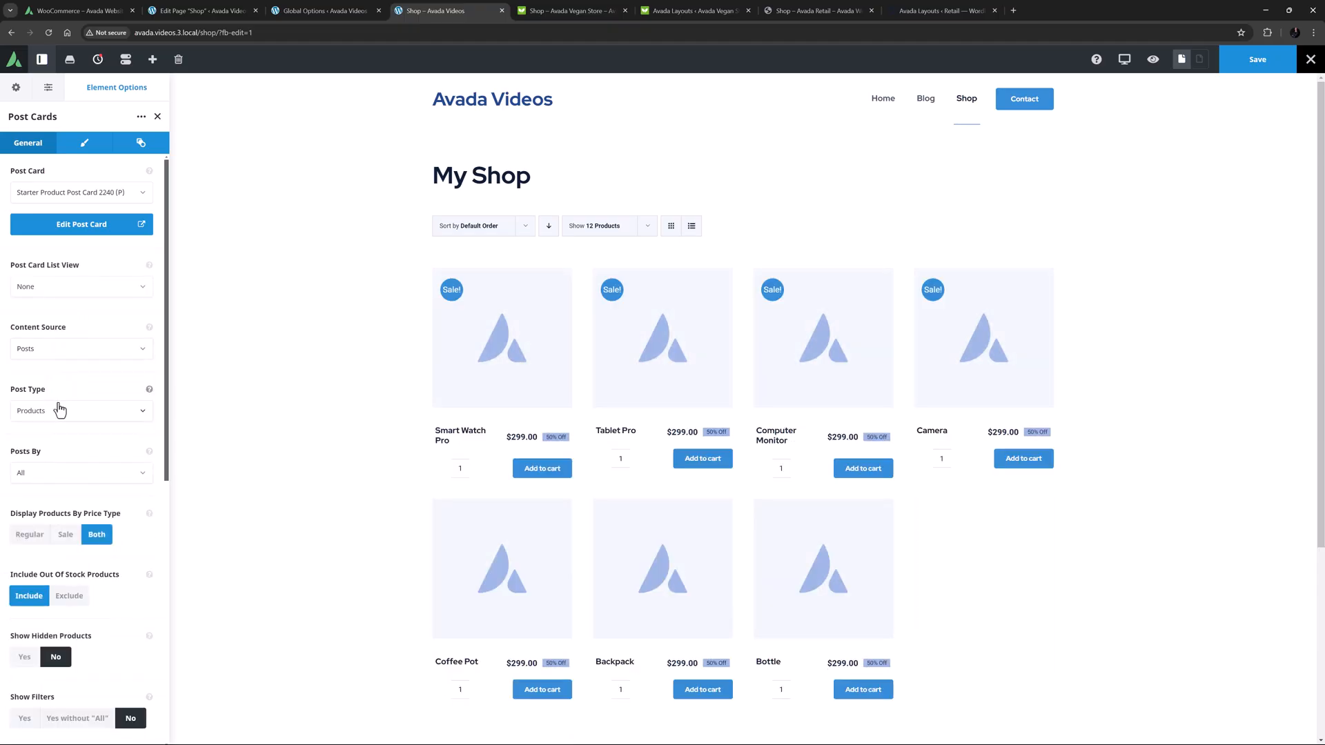
pyautogui.click(80, 472)
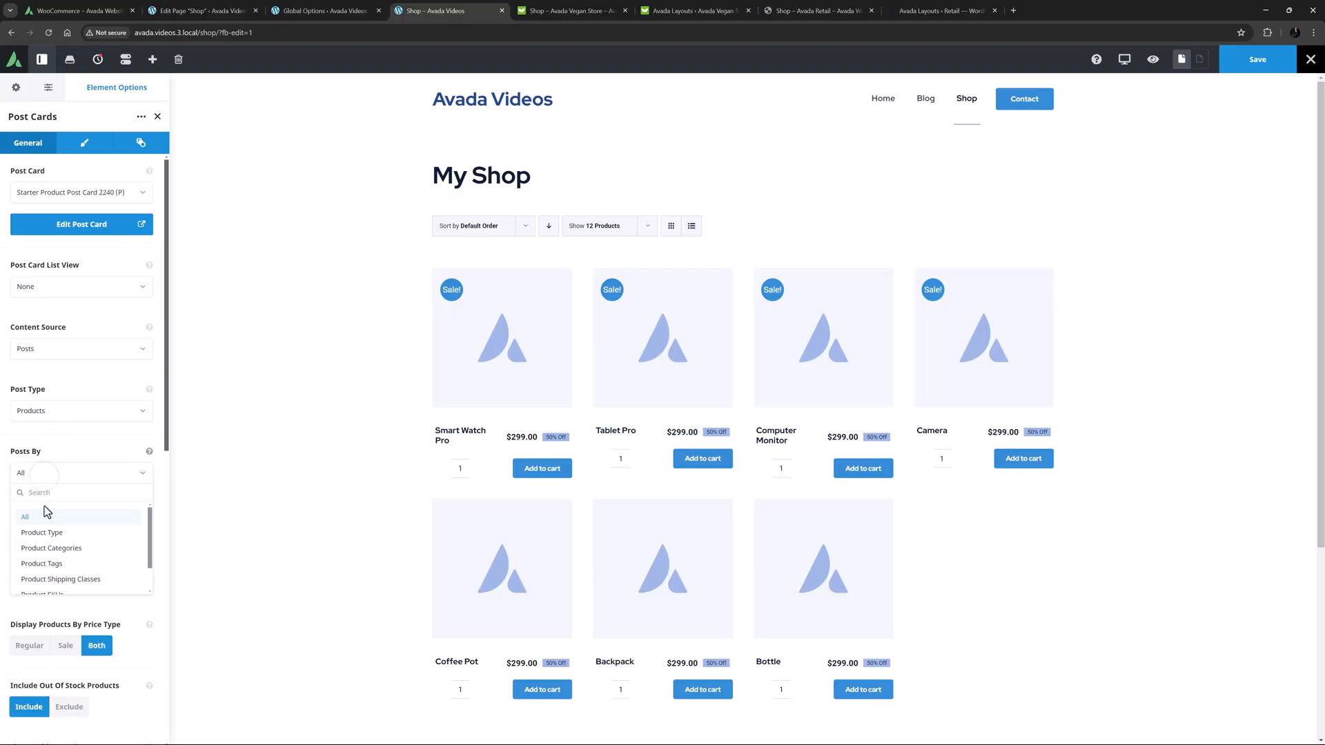
pyautogui.click(51, 548)
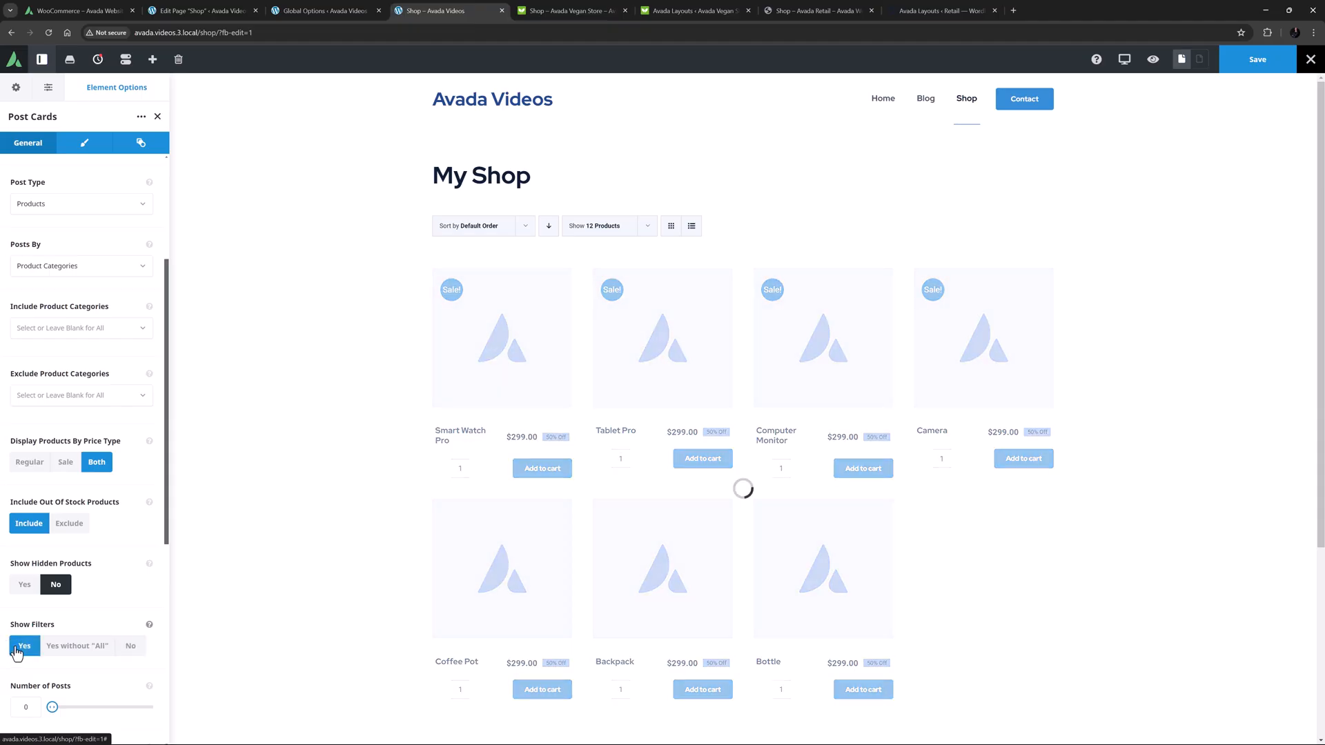
pyautogui.click(24, 646)
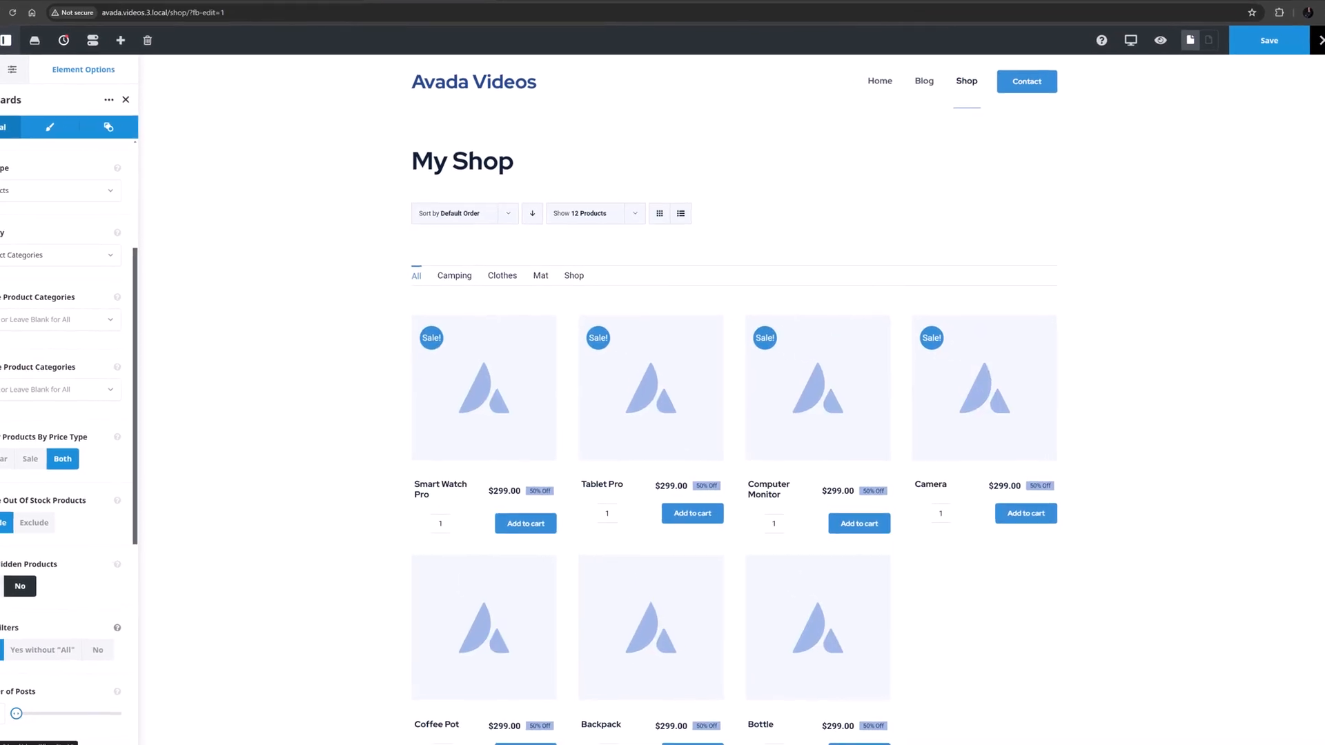